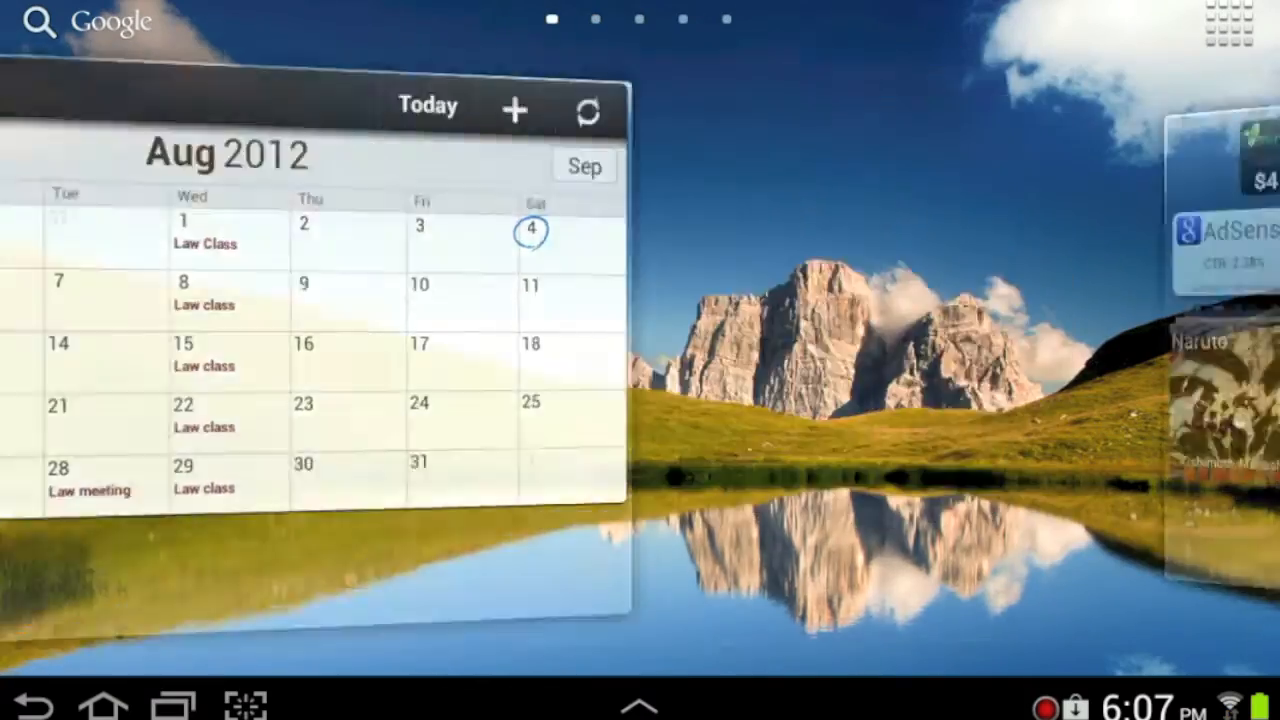
Step: Browse the TouchWiz app drawer pages and return to the main home screen
scroll(left, 3)
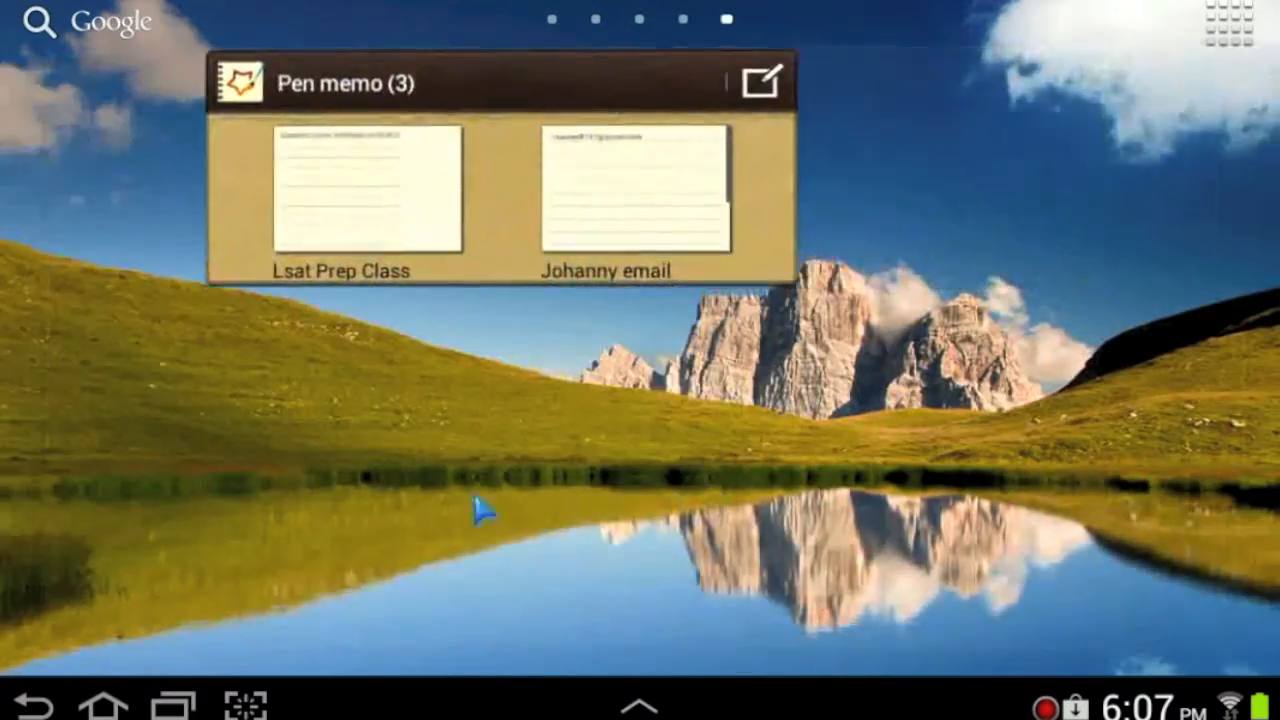
click(1232, 24)
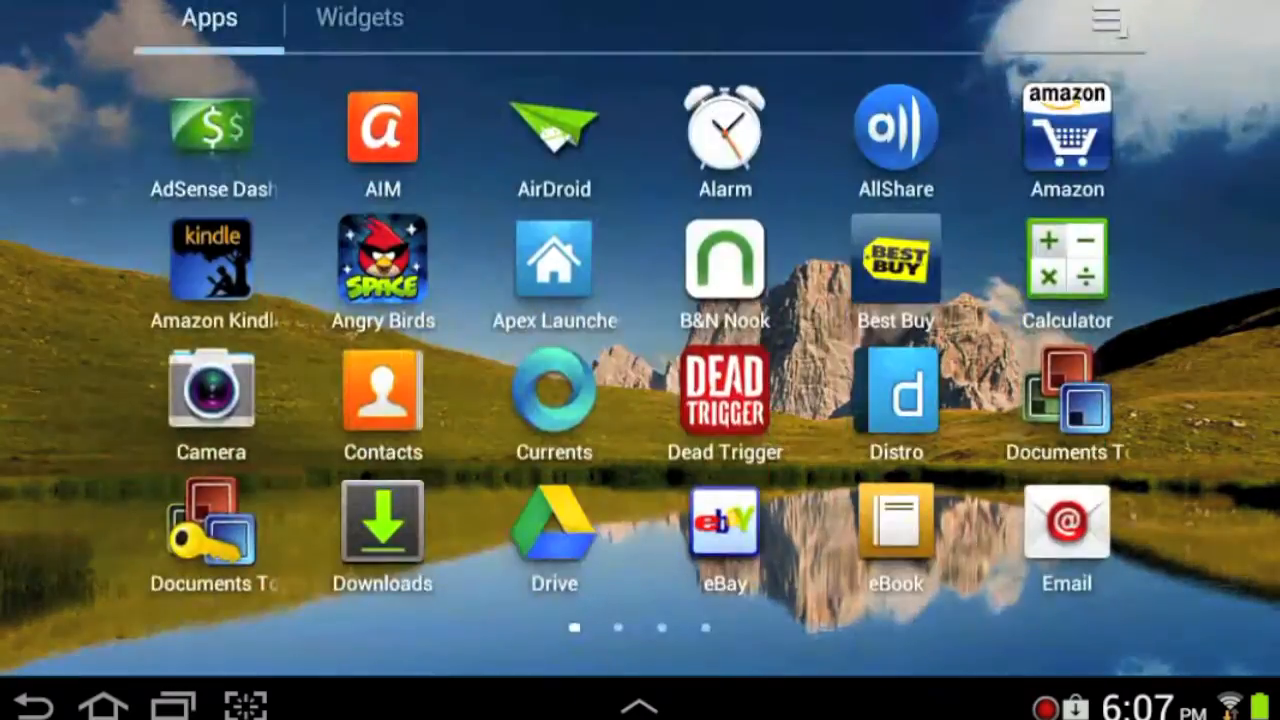
scroll(right, 3)
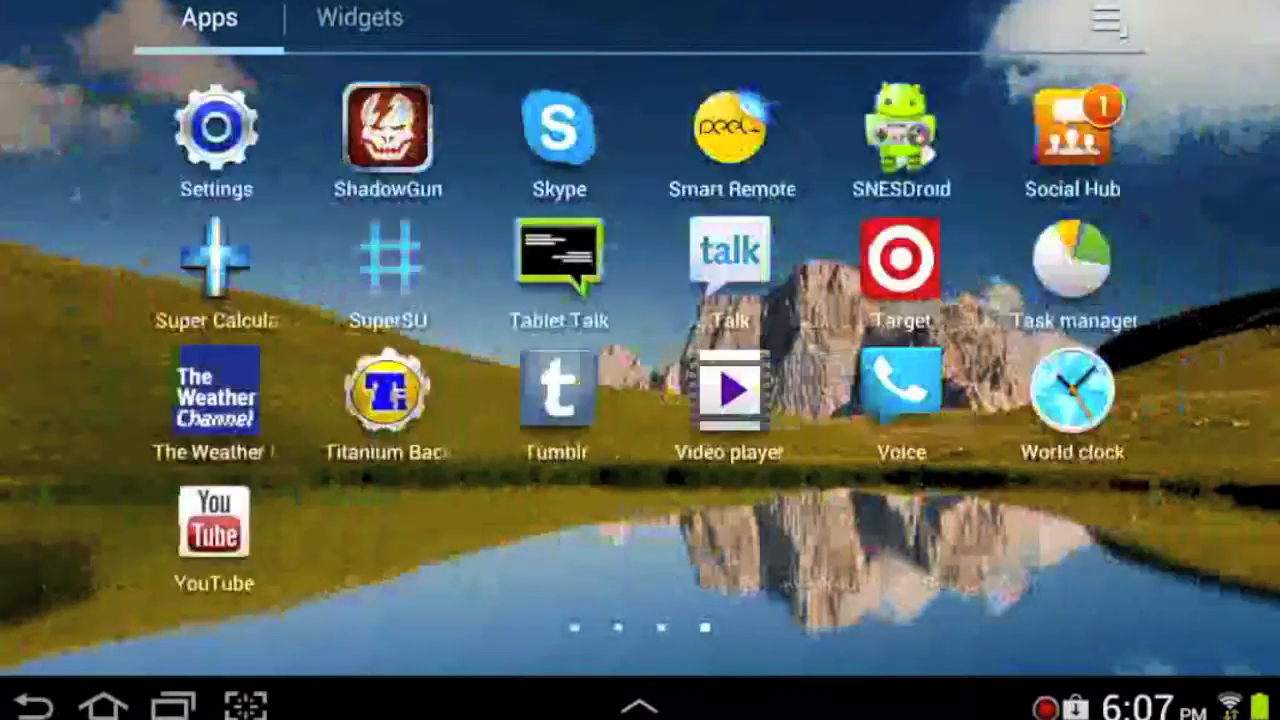
click(358, 16)
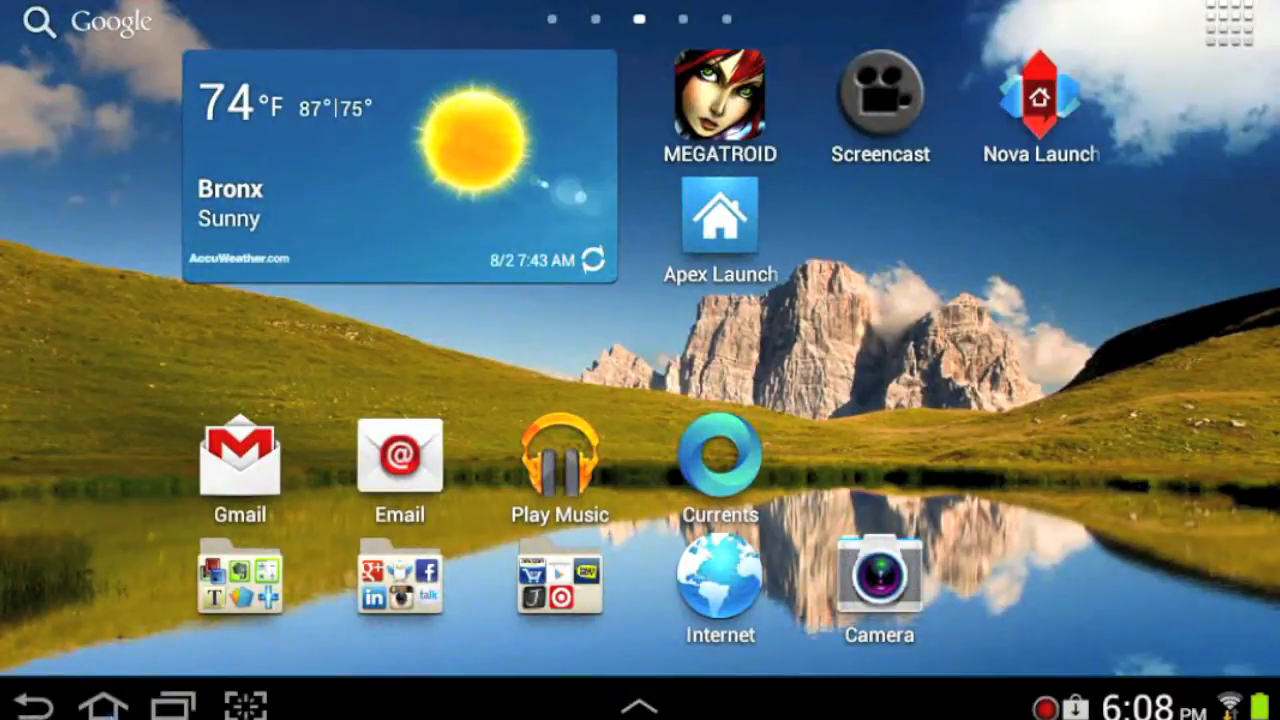
Step: Choose Nova Launcher as the home app from 'Complete action using' and open its app drawer
click(104, 704)
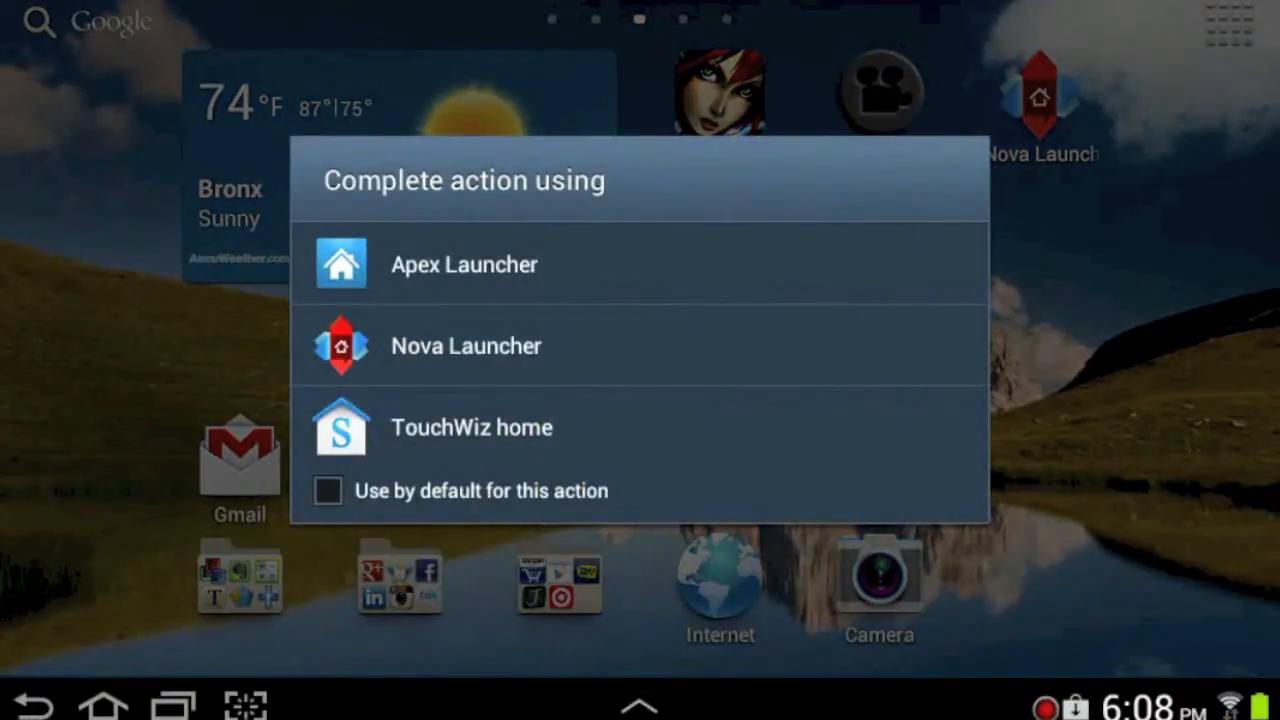
click(466, 346)
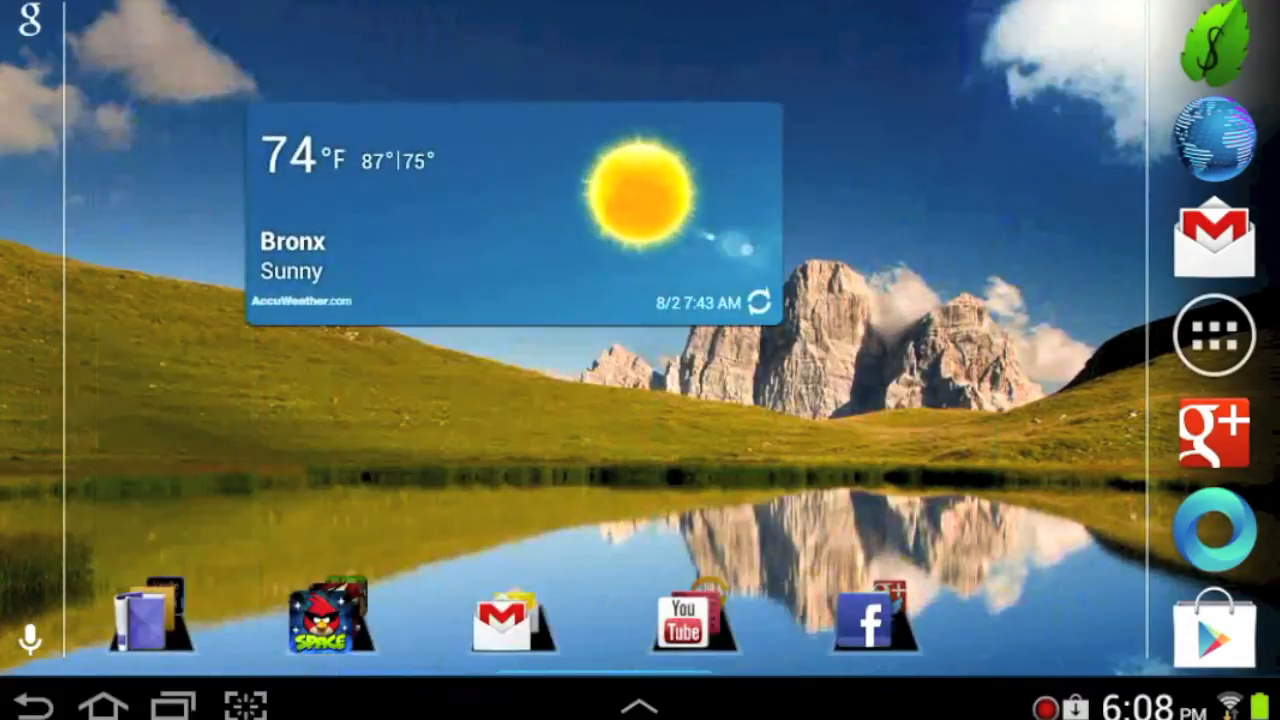
click(512, 616)
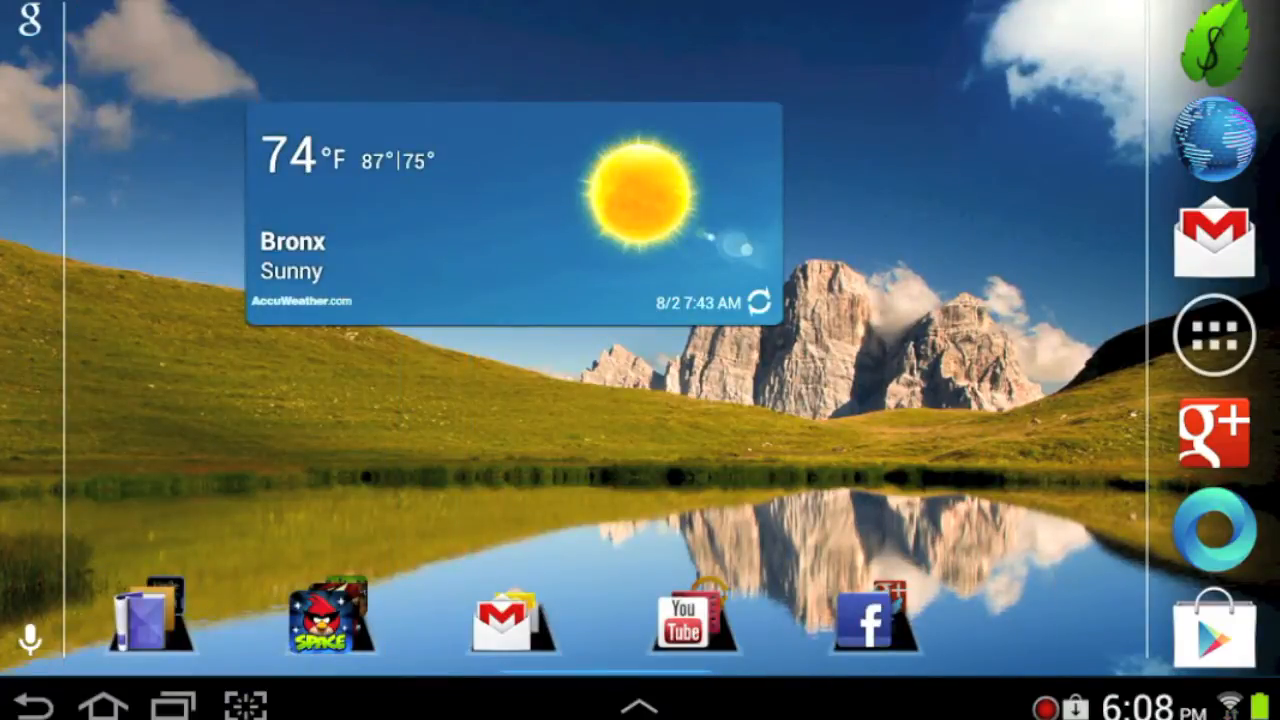
click(36, 22)
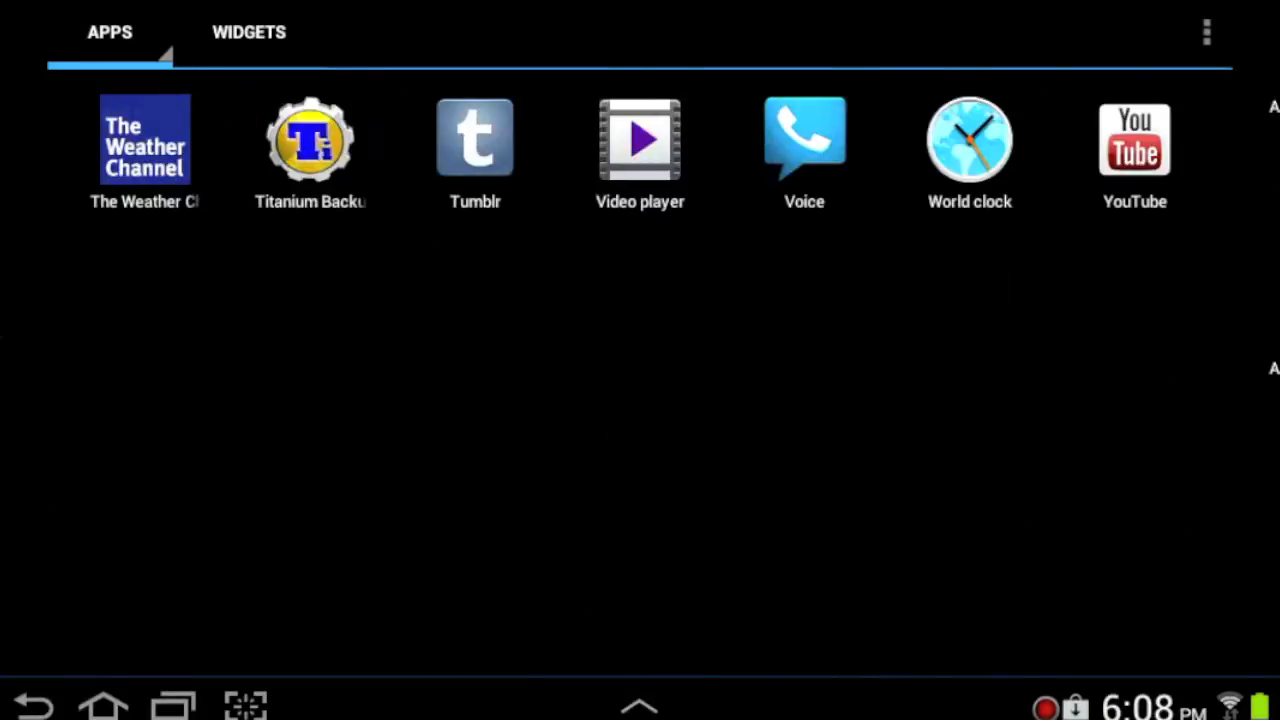
Step: Switch the Nova drawer from Apps to the Widgets list to pick the Flipboard widget
click(248, 32)
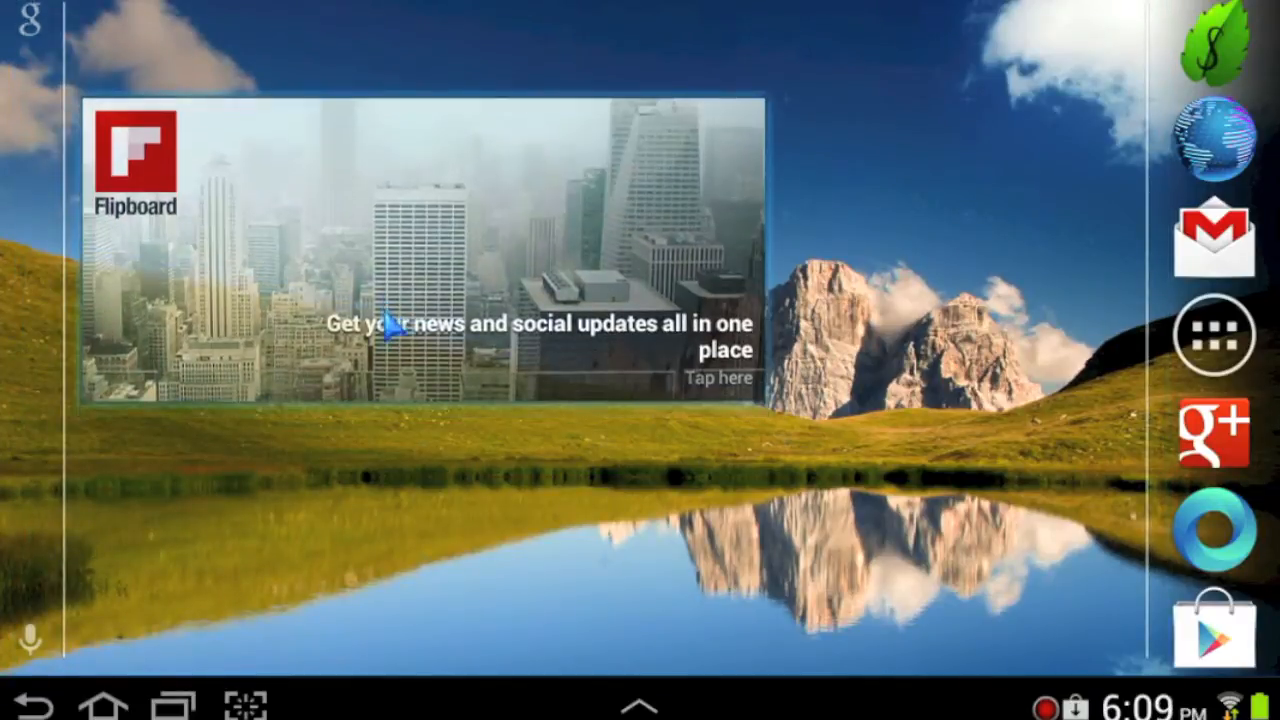
Step: Drop the Flipboard widget onto the home screen and bring up the Add to Home screen menu
click(420, 260)
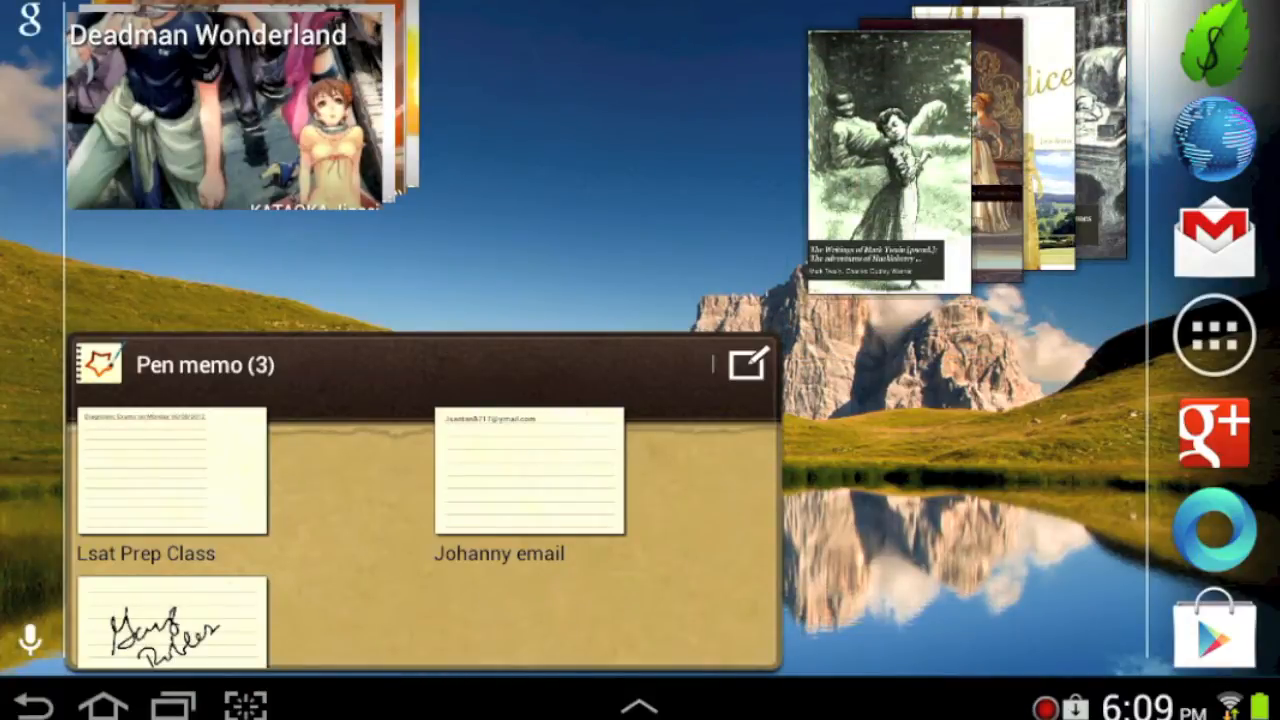
click(230, 100)
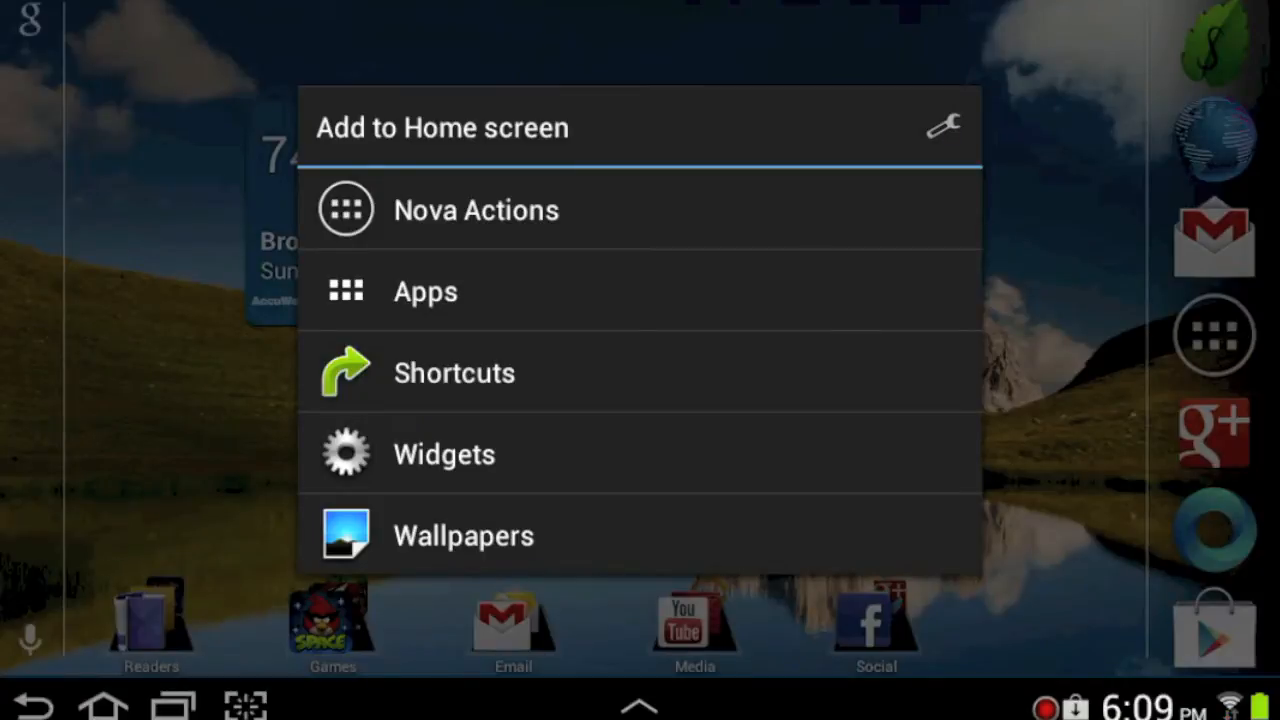
Step: Add the Recent Apps Nova action to the home screen and open Nova Settings' Desktop section
click(476, 210)
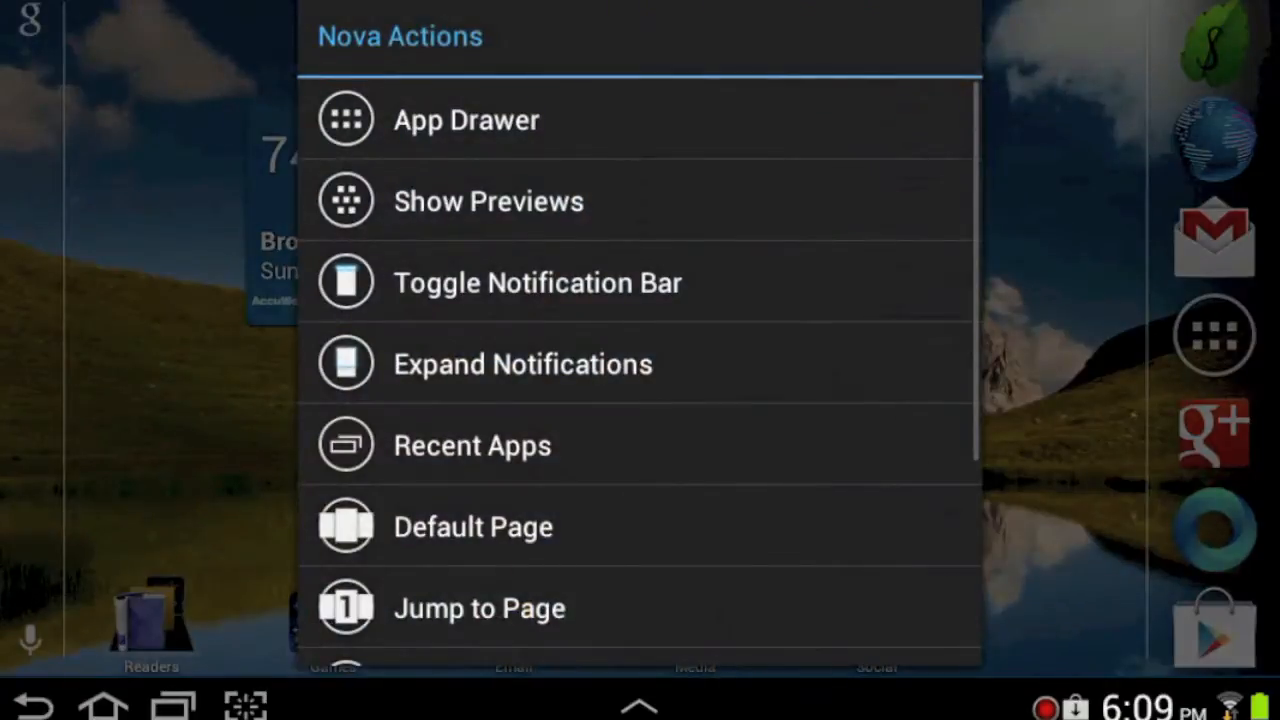
scroll(down, 3)
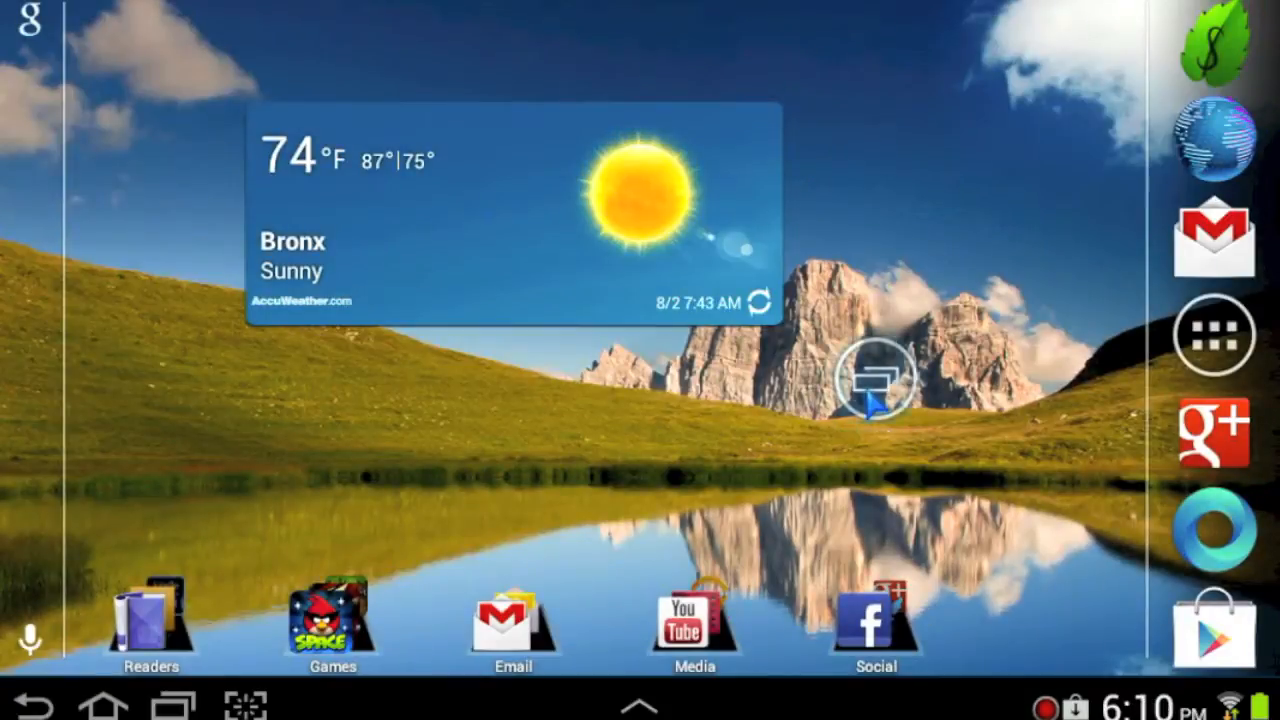
click(876, 378)
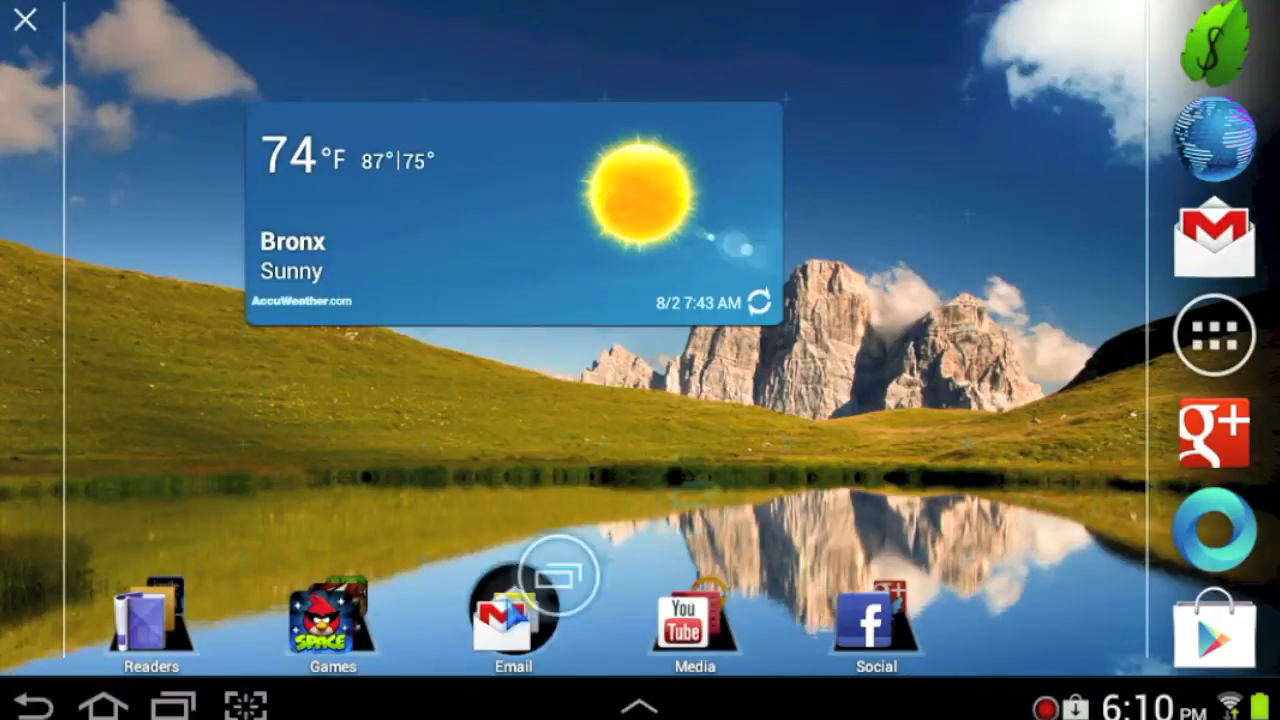
click(512, 620)
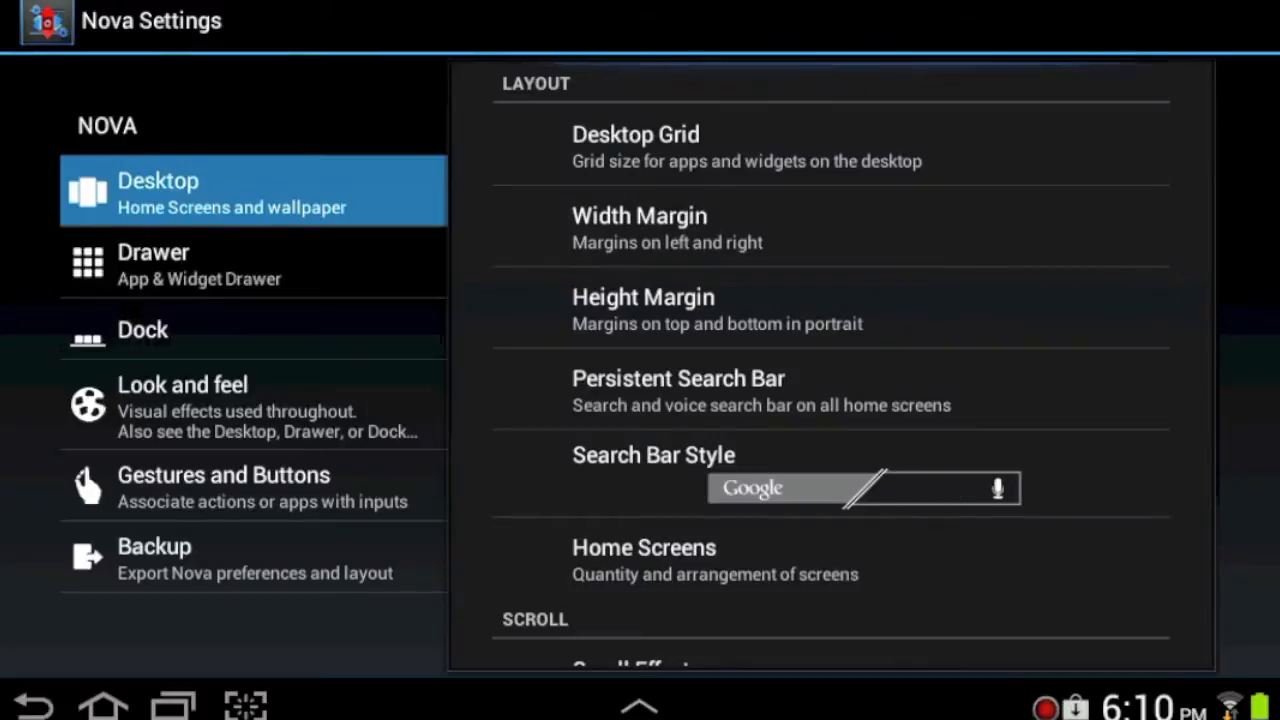
Step: Review Nova's general info, then choose a home screen transition scroll effect in Desktop settings
click(636, 134)
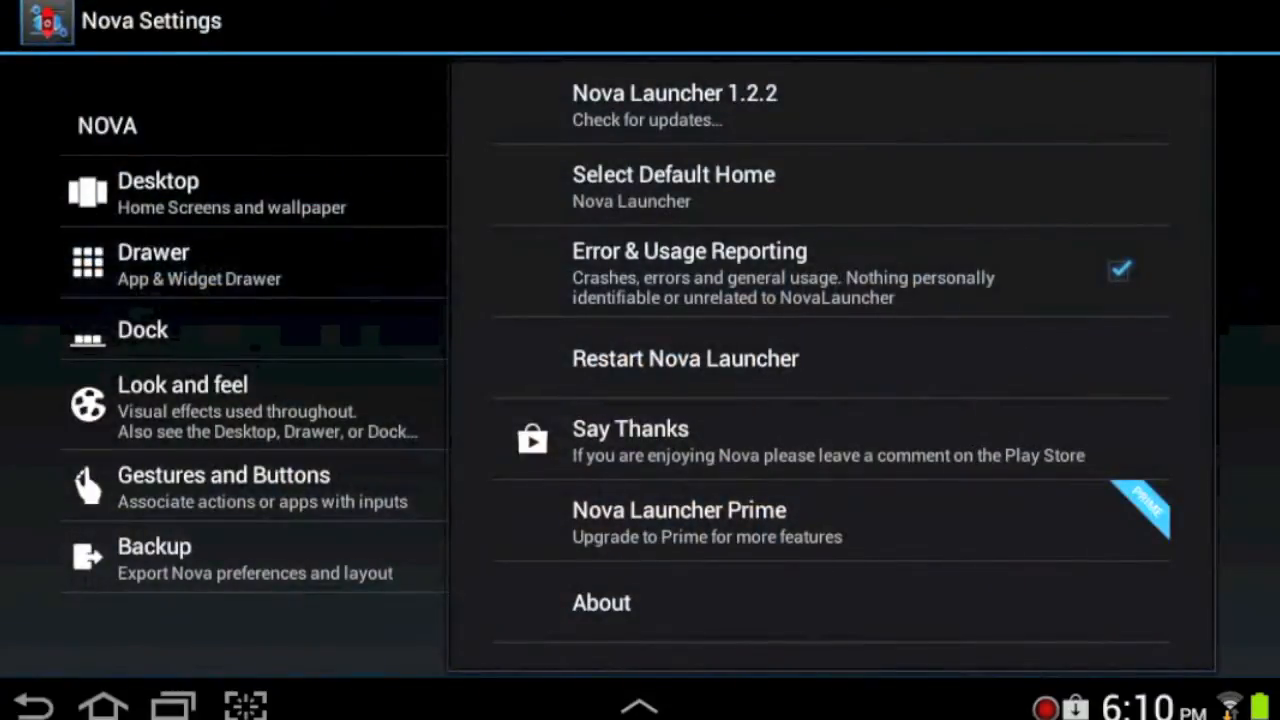
click(158, 190)
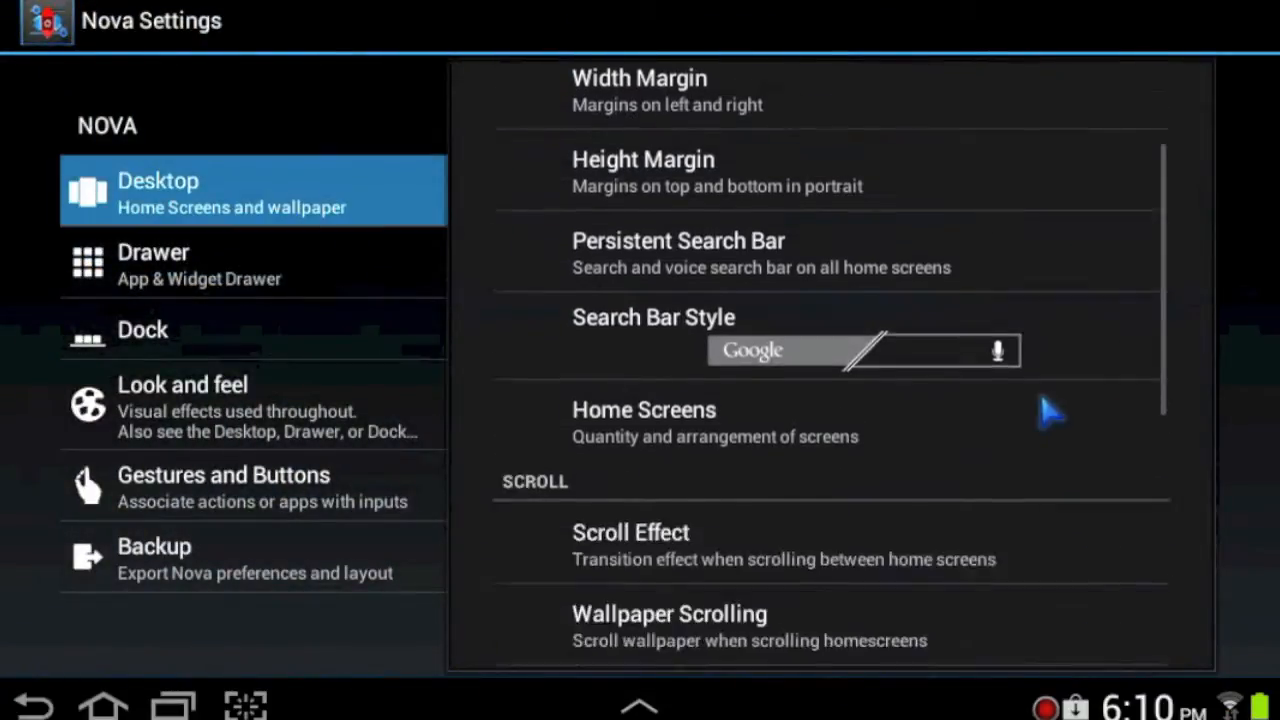
click(632, 532)
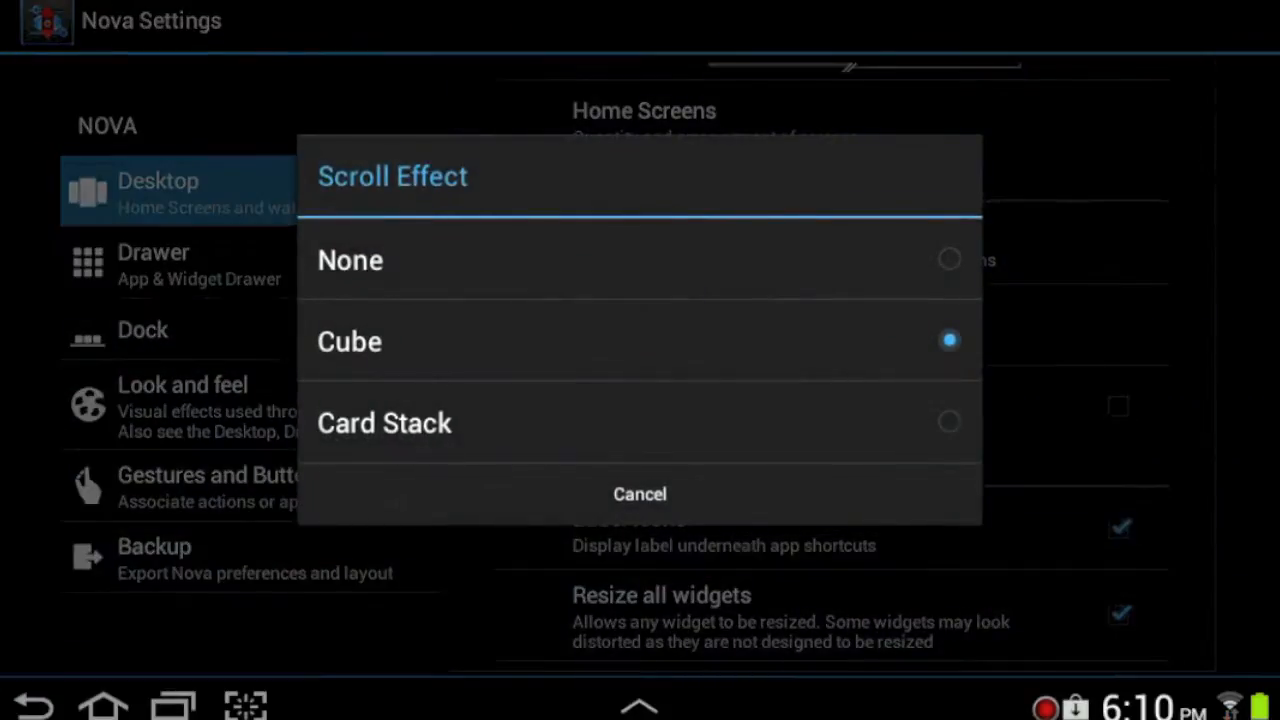
click(640, 492)
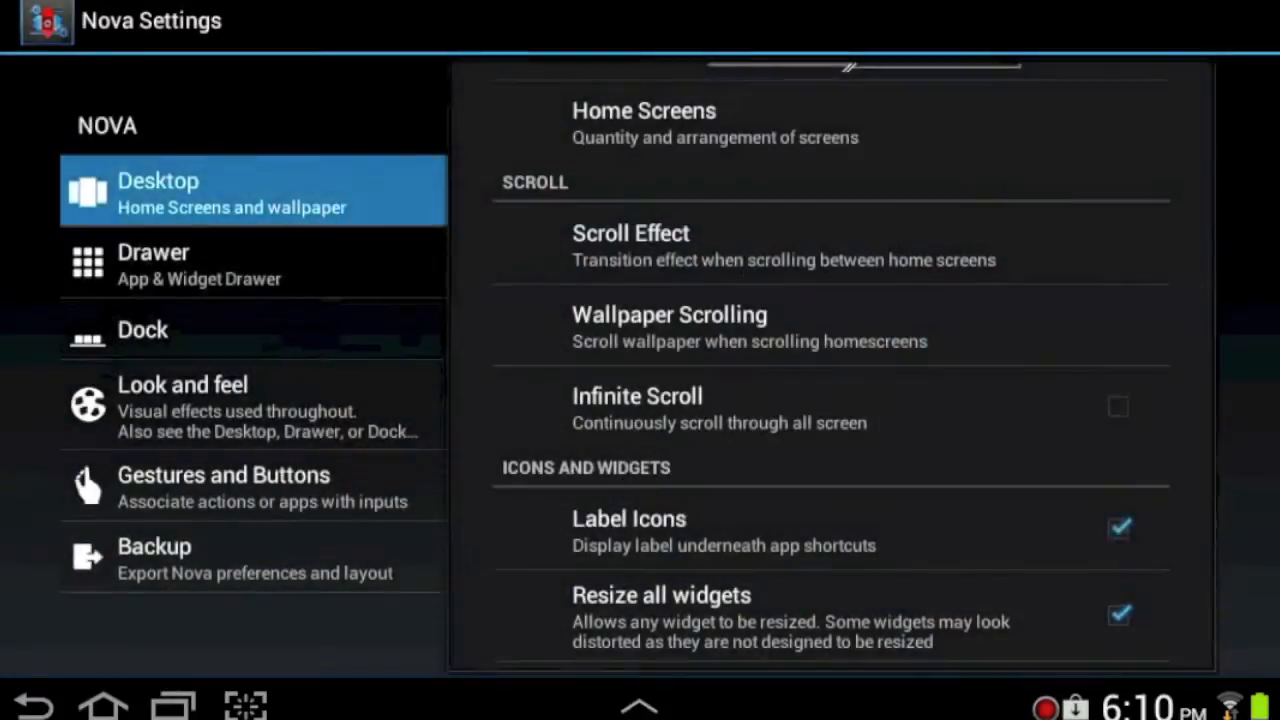
Step: Choose the wallpaper scrolling mode, enable Lock Desktop, and move to the Drawer section
click(668, 314)
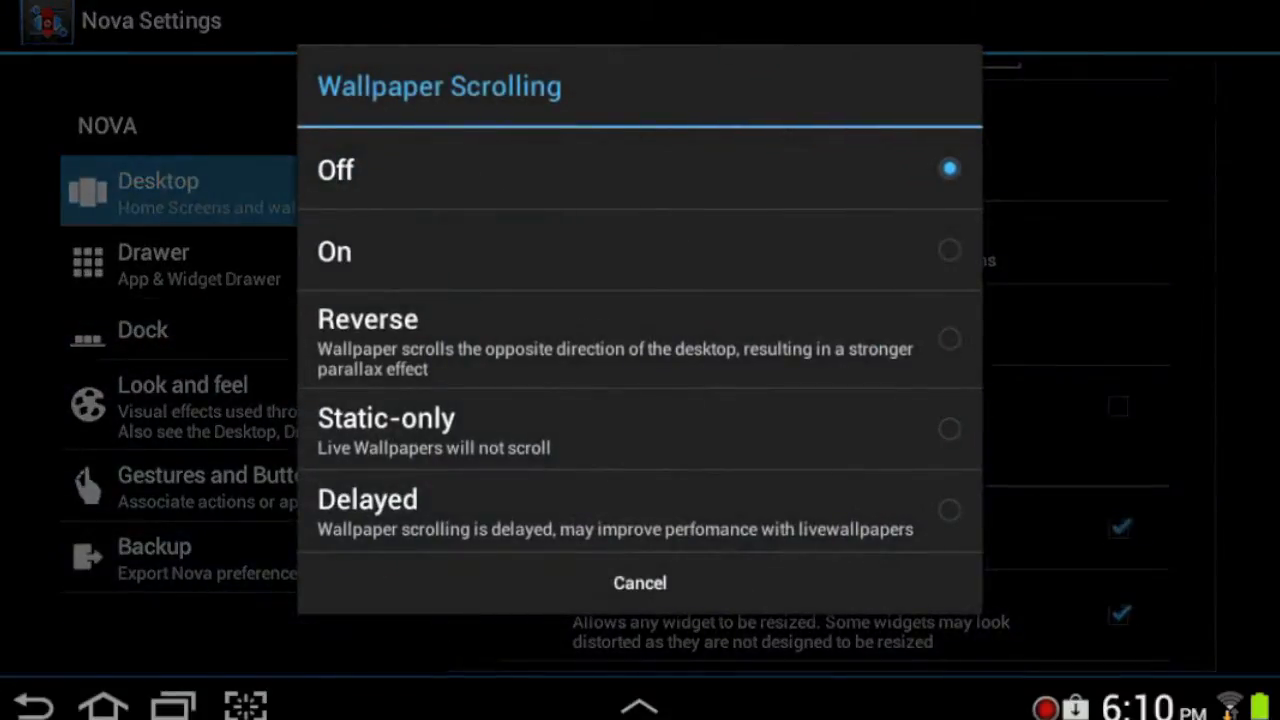
click(640, 584)
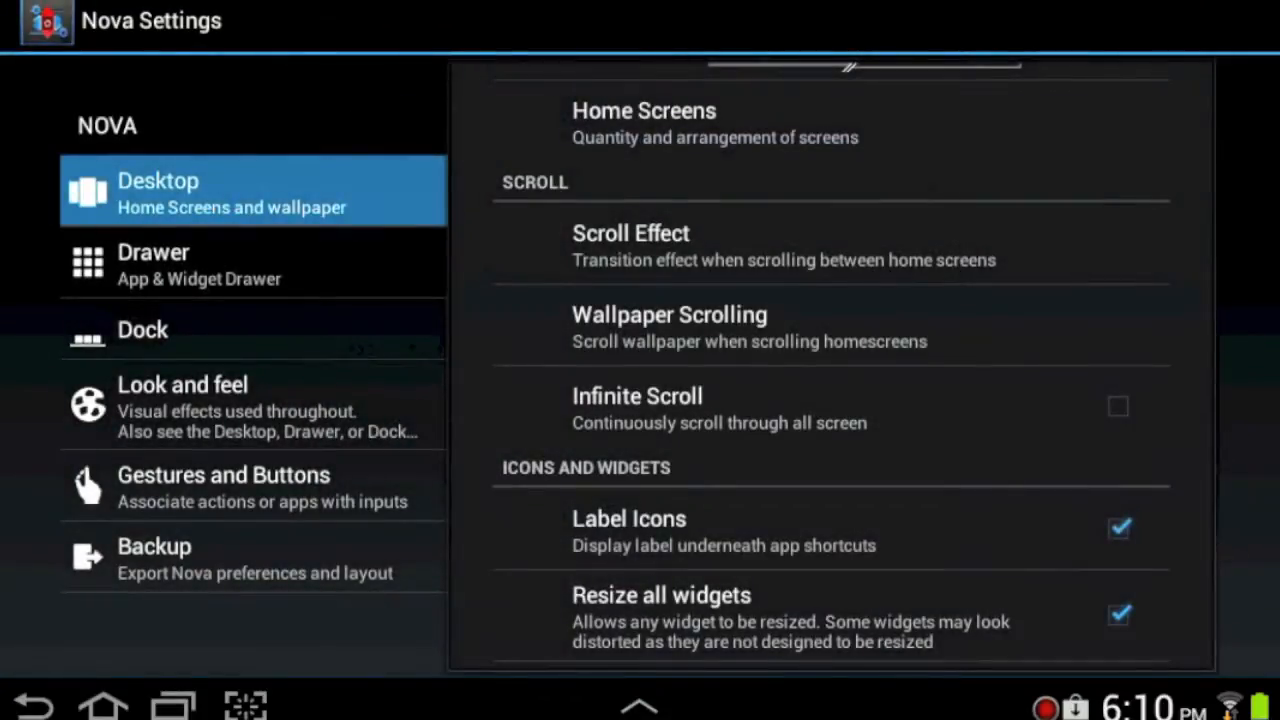
scroll(down, 3)
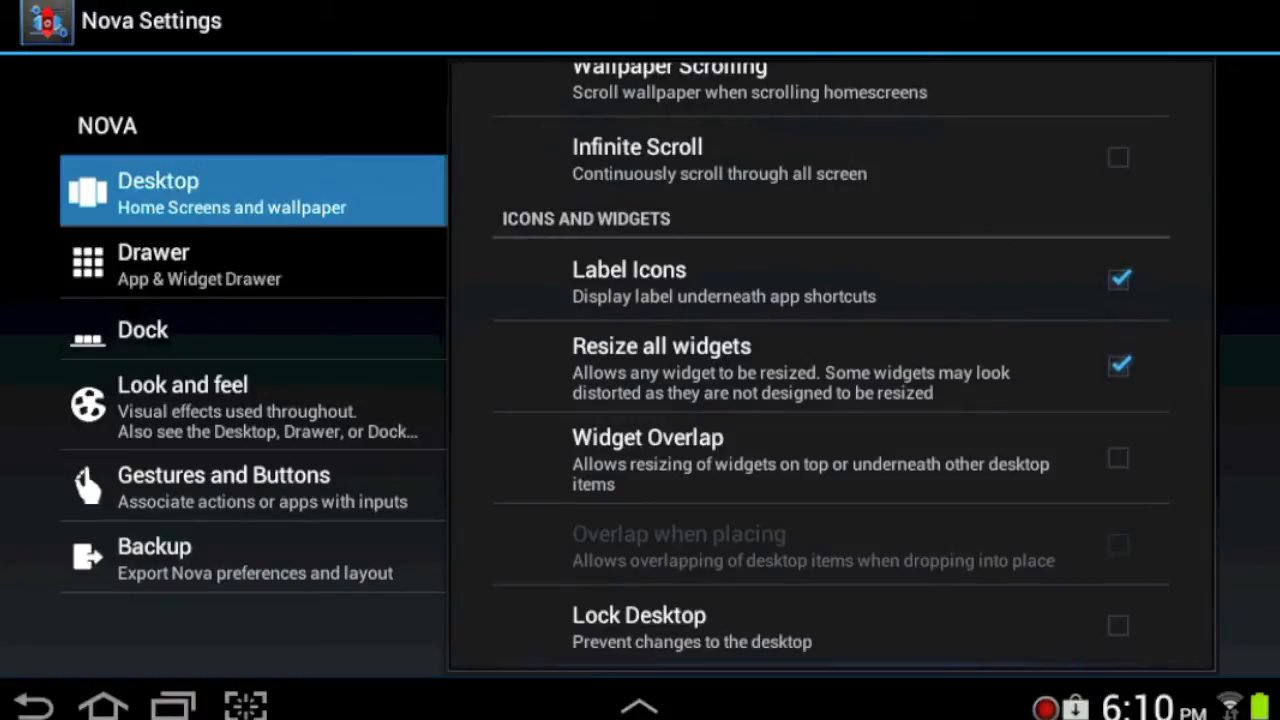
click(1118, 624)
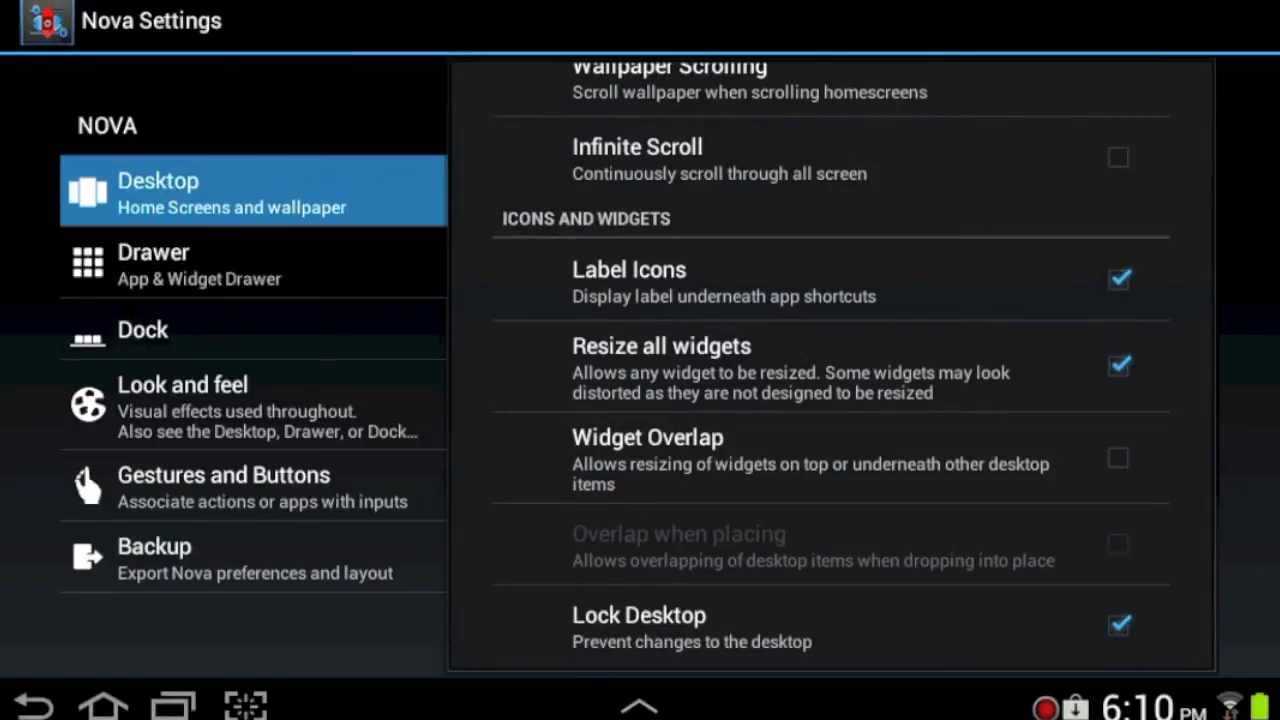
click(152, 264)
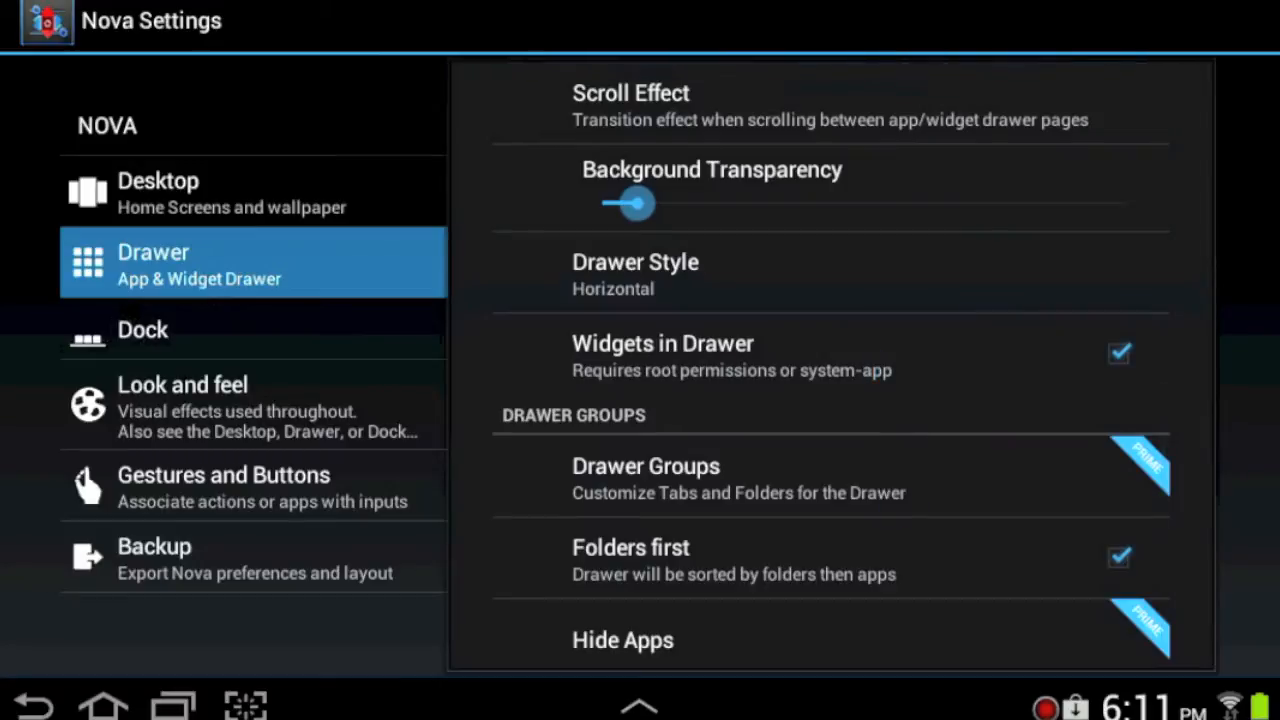
Step: Keep Card Stack drawer scrolling, leave Widgets in Drawer on, dismiss the Prime offer, and go to Dock
click(630, 94)
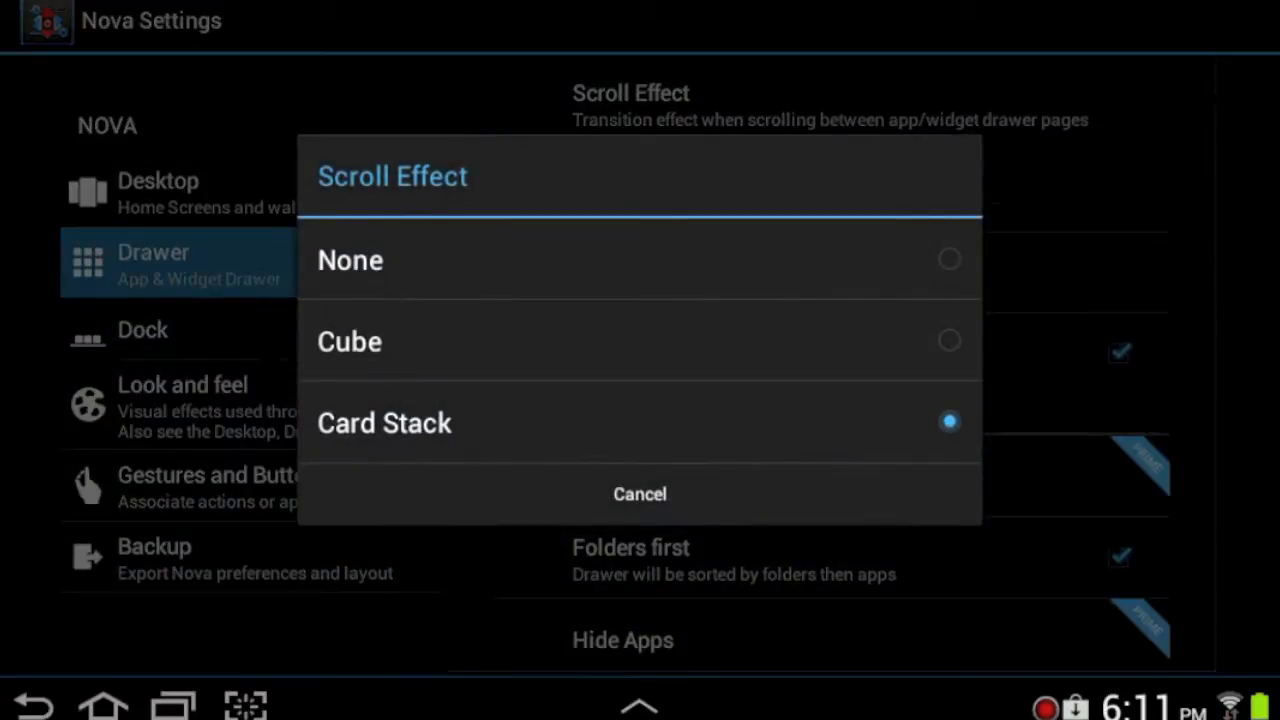
click(640, 492)
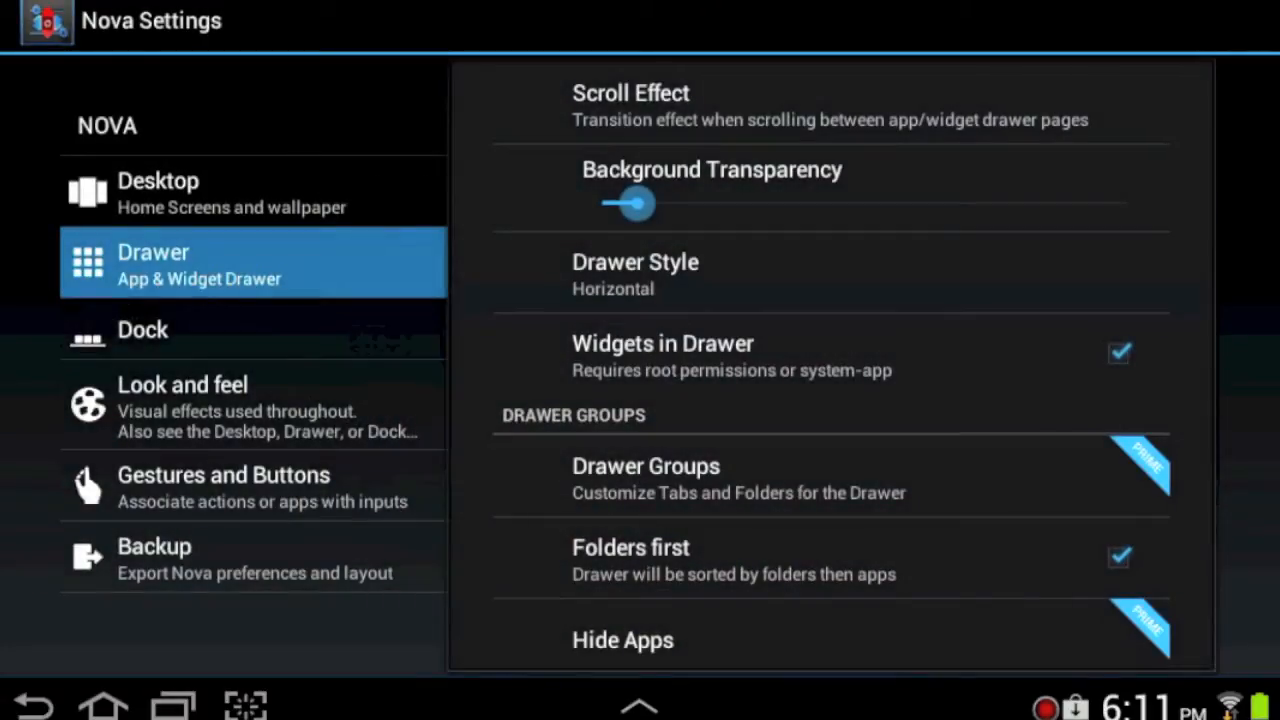
click(1120, 352)
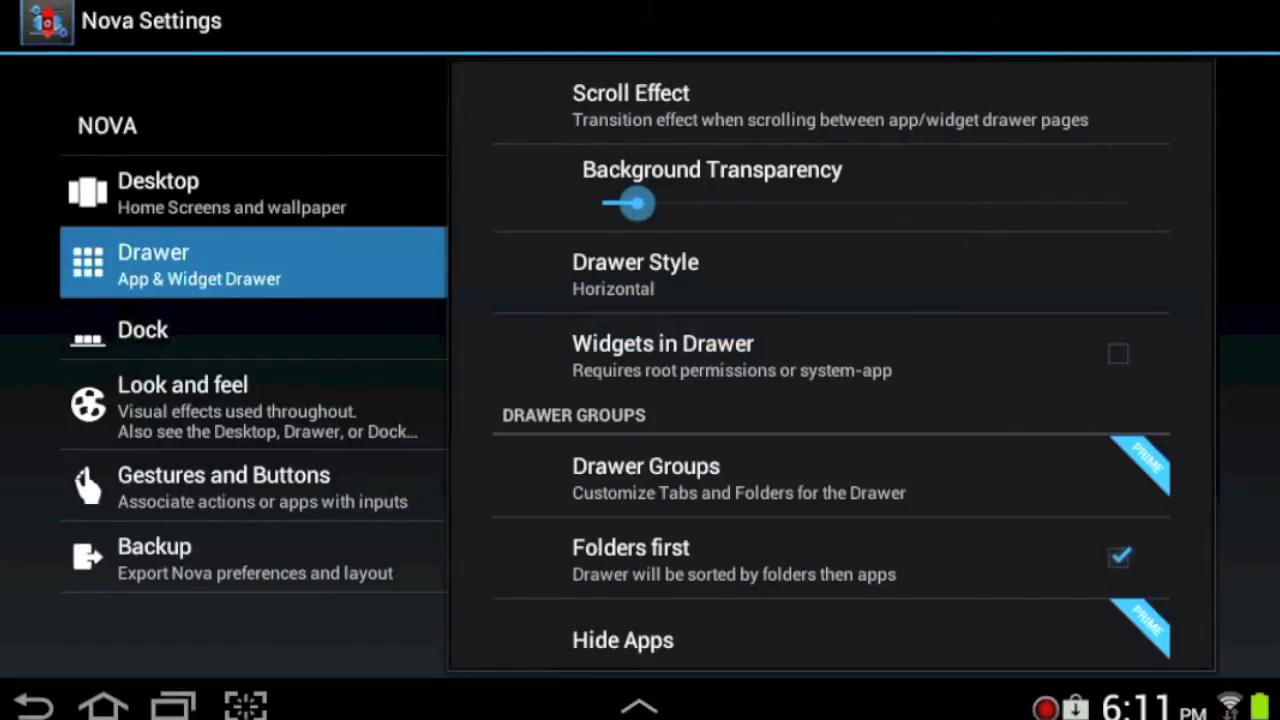
click(1118, 352)
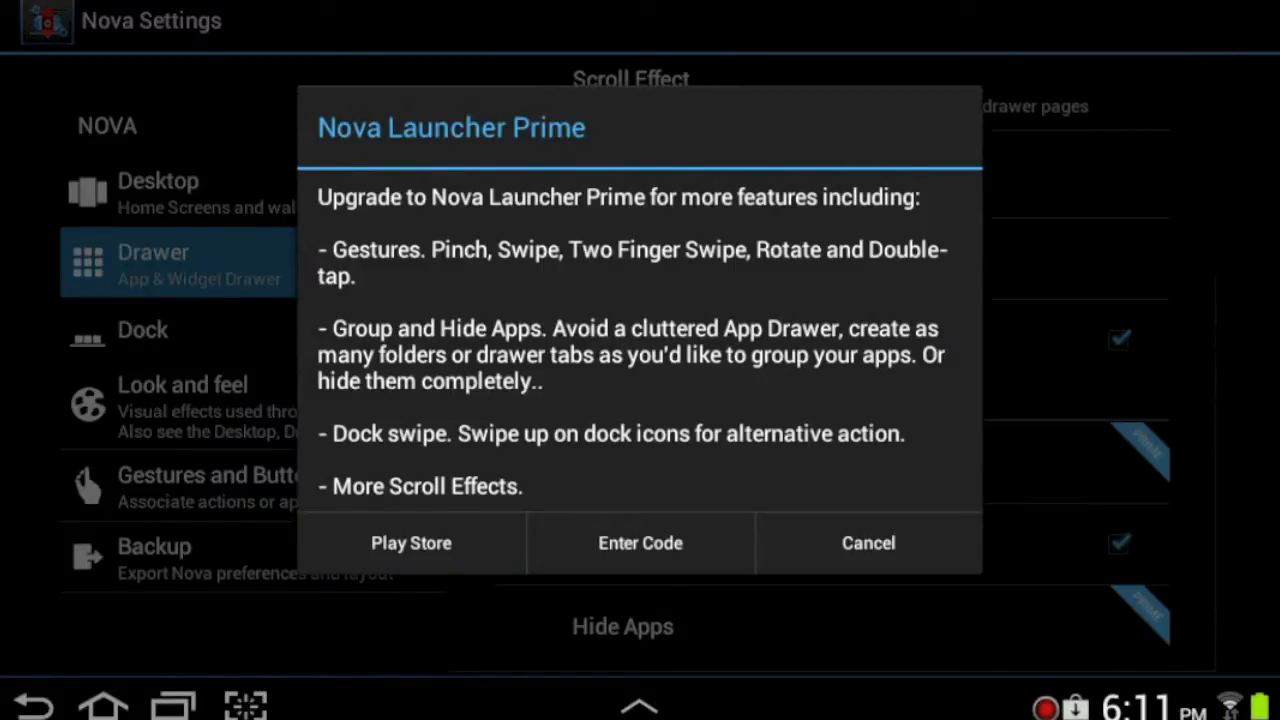
click(868, 544)
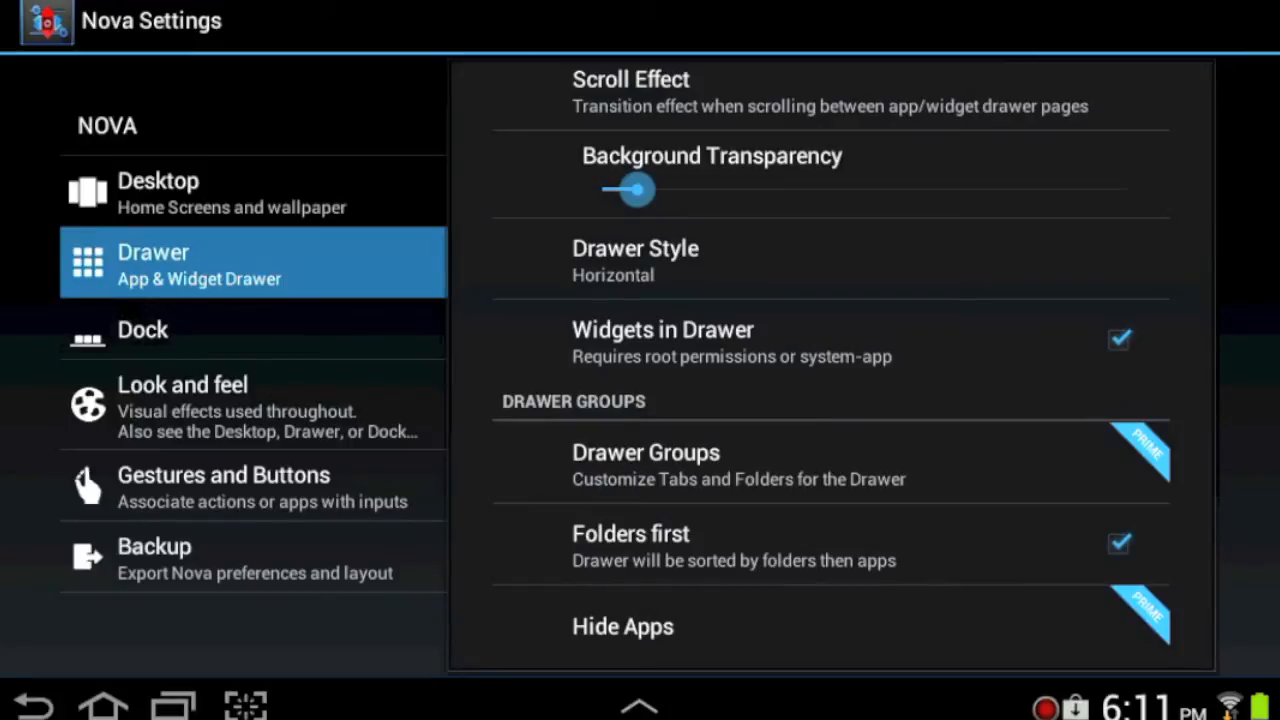
click(144, 328)
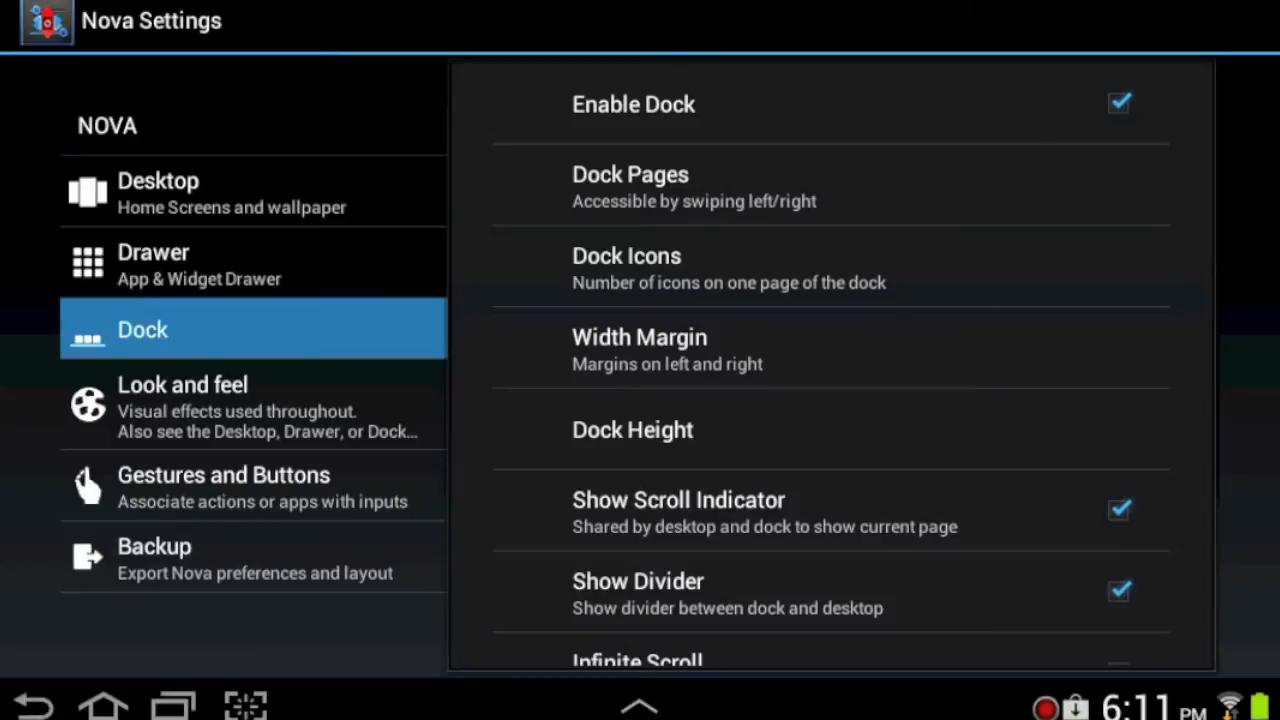
Step: Keep one dock page, enable Dock as Overlay, and move to Look and feel settings
click(630, 188)
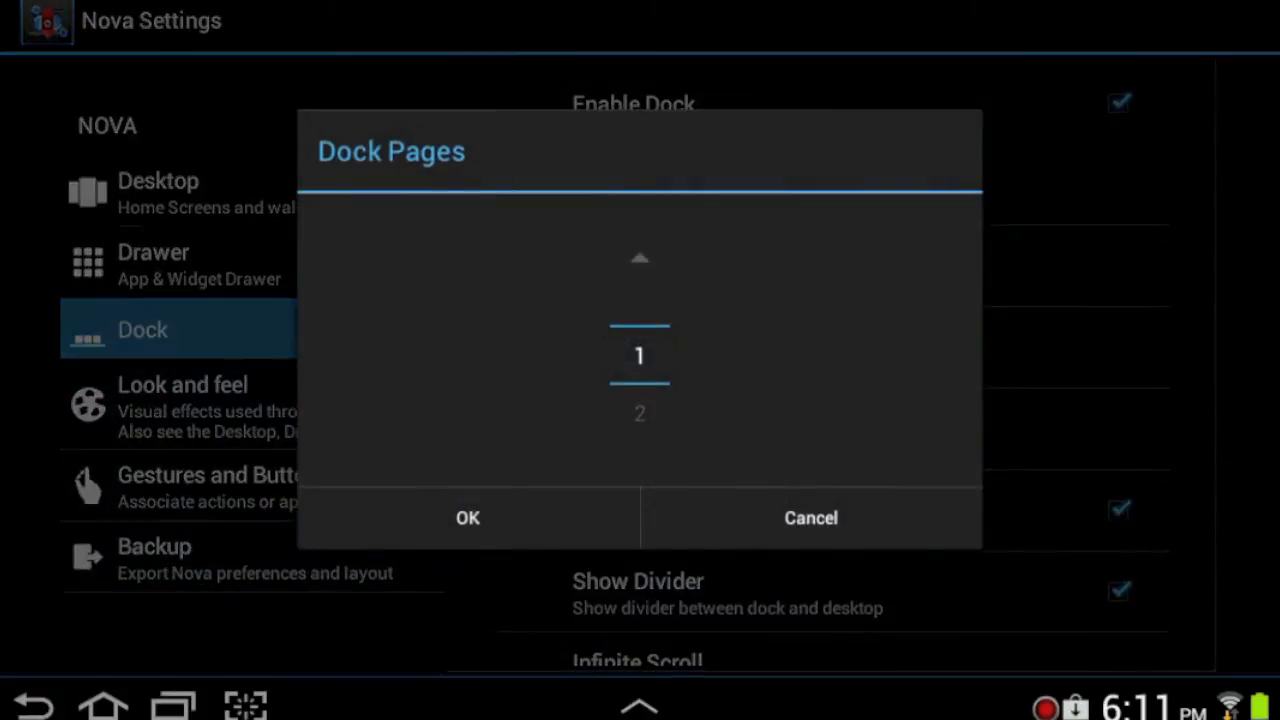
click(468, 516)
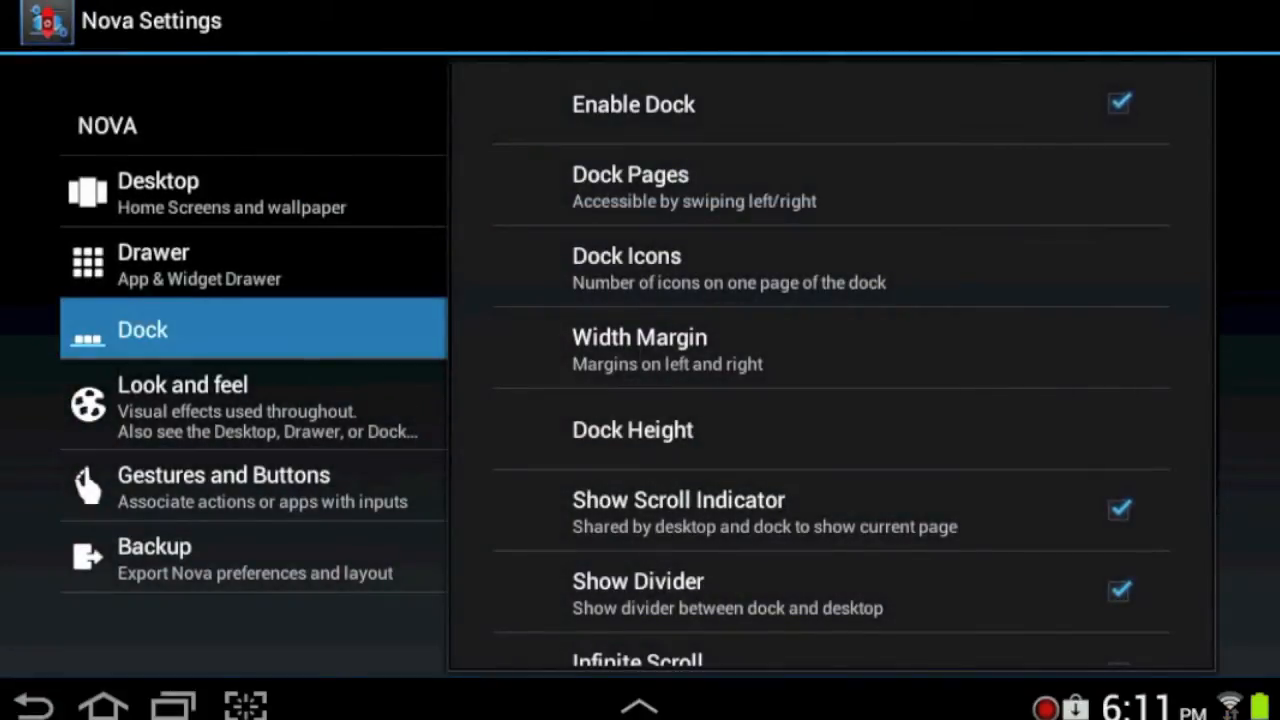
scroll(down, 3)
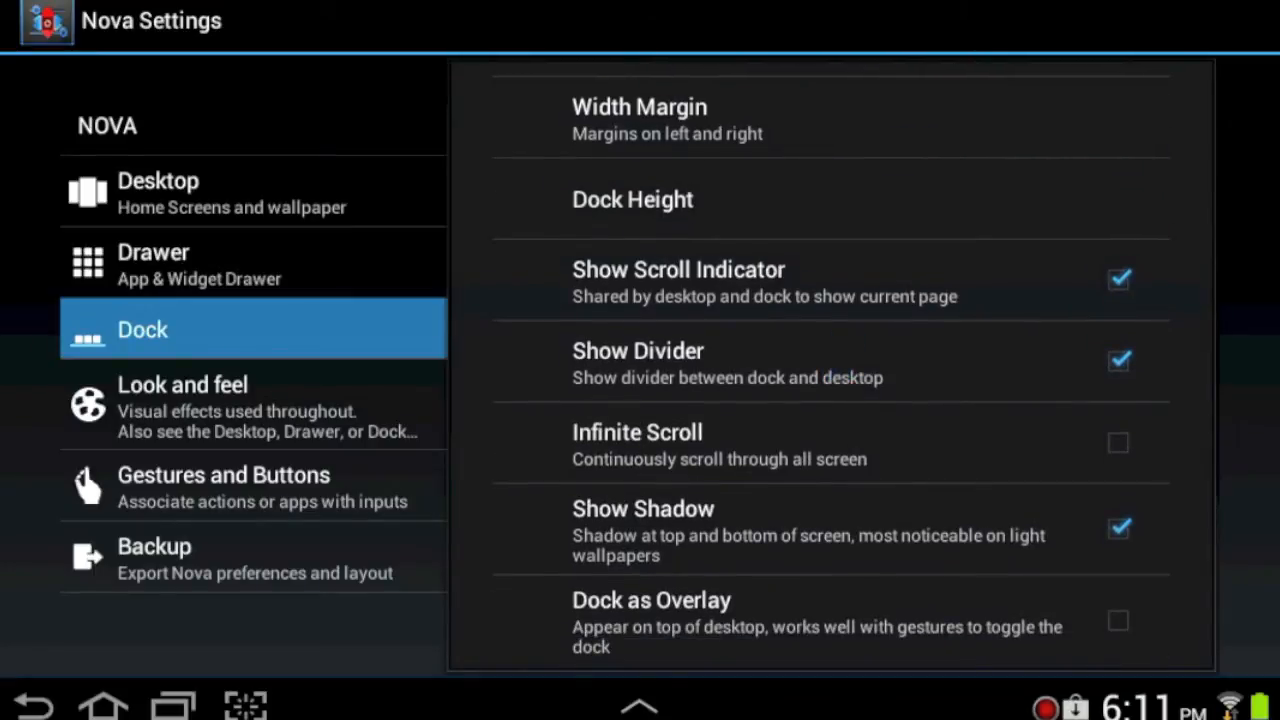
mouse_move(850, 460)
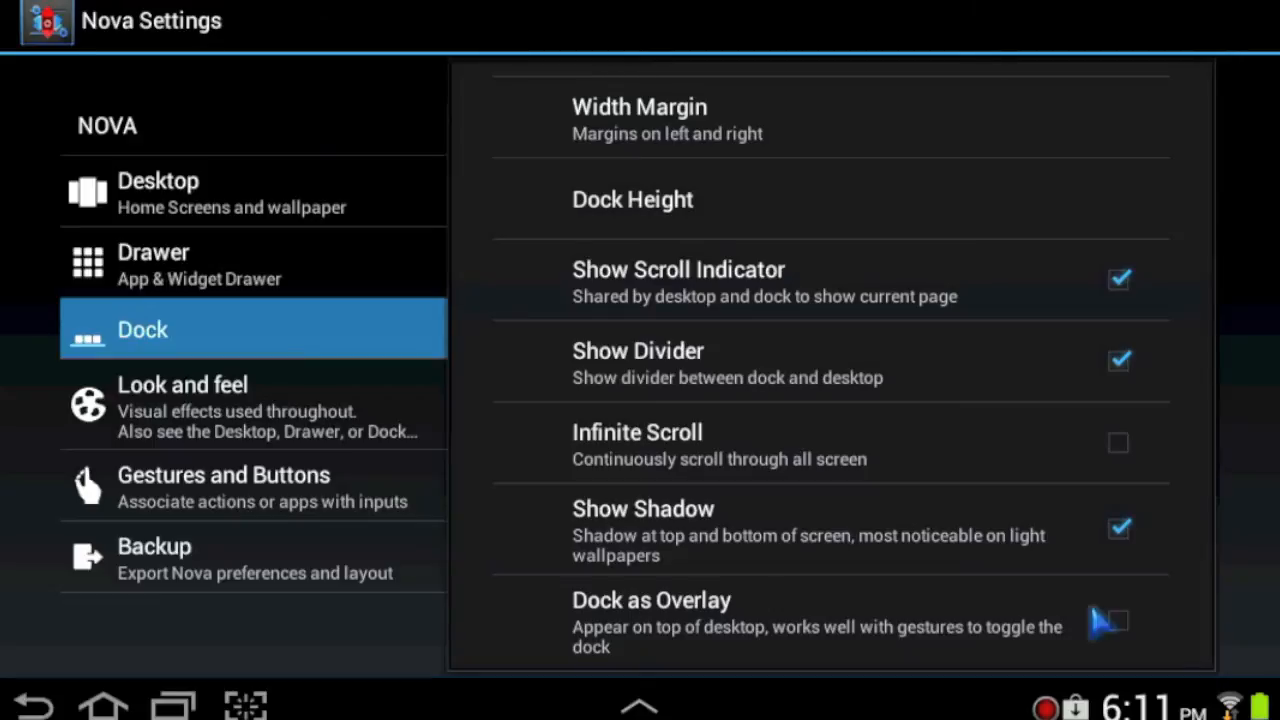
click(1118, 620)
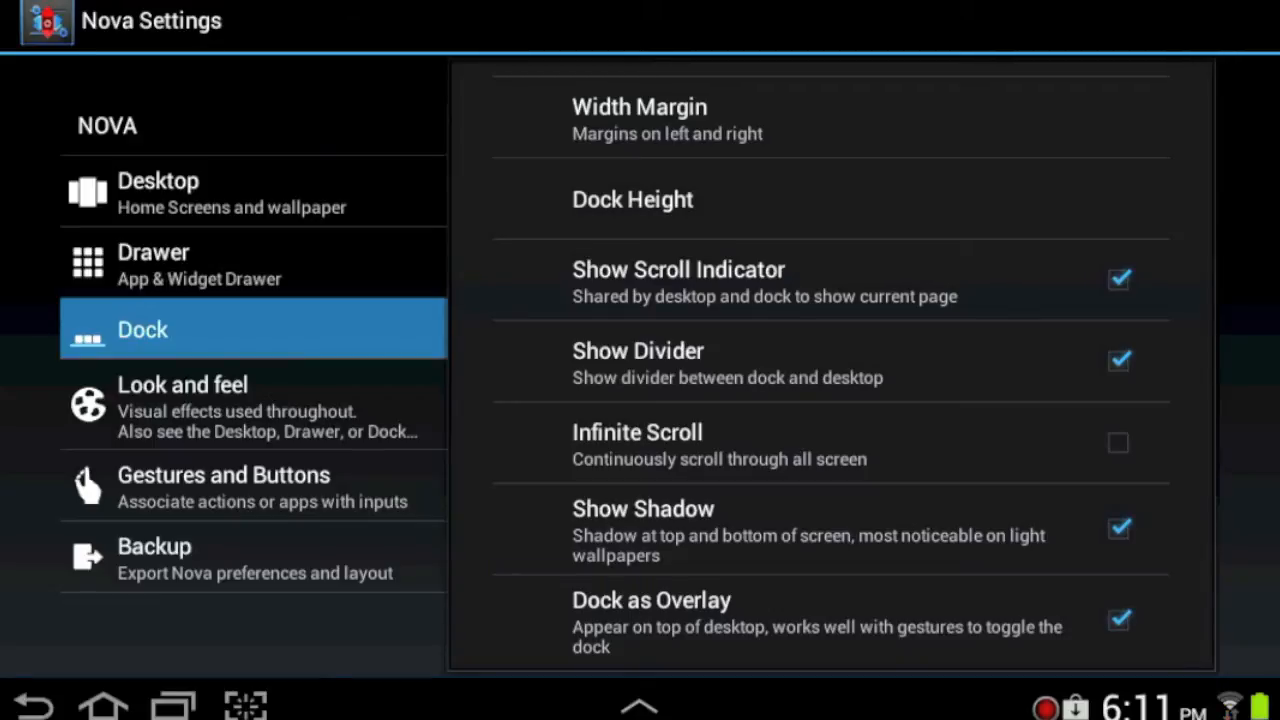
click(182, 384)
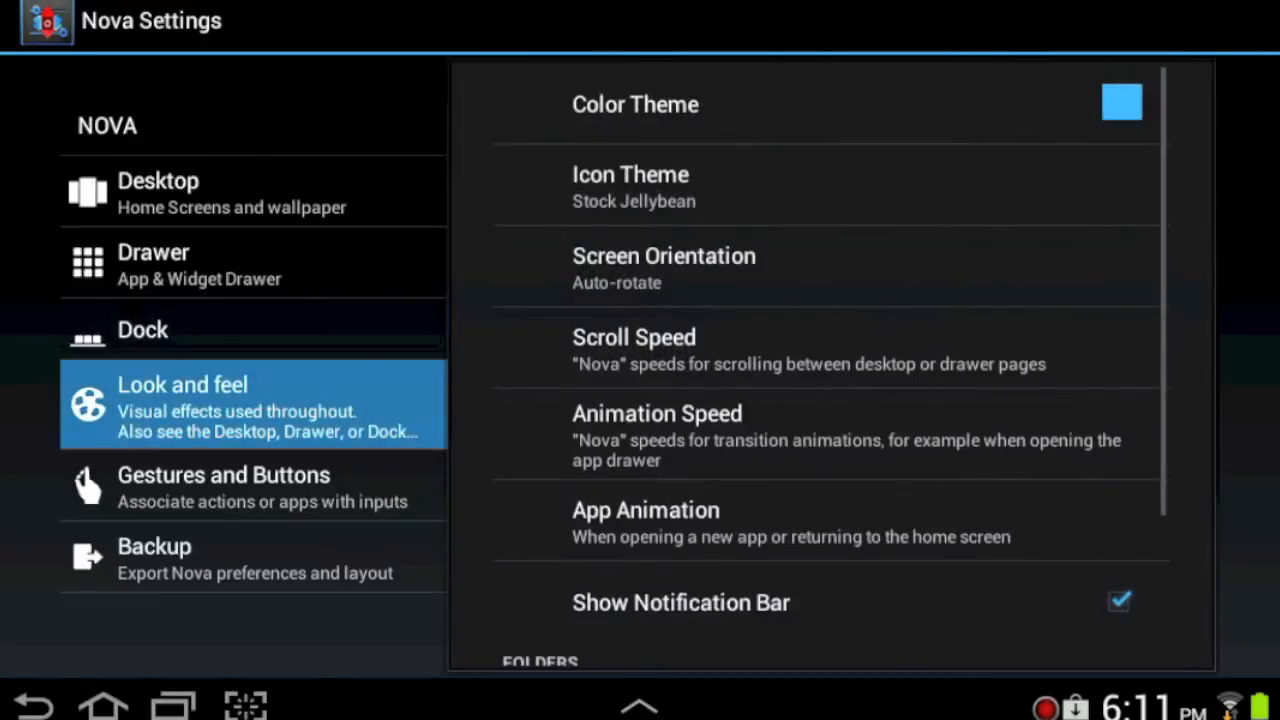
Step: Leave the folder background on Platform and move to Gestures and Buttons settings
click(630, 188)
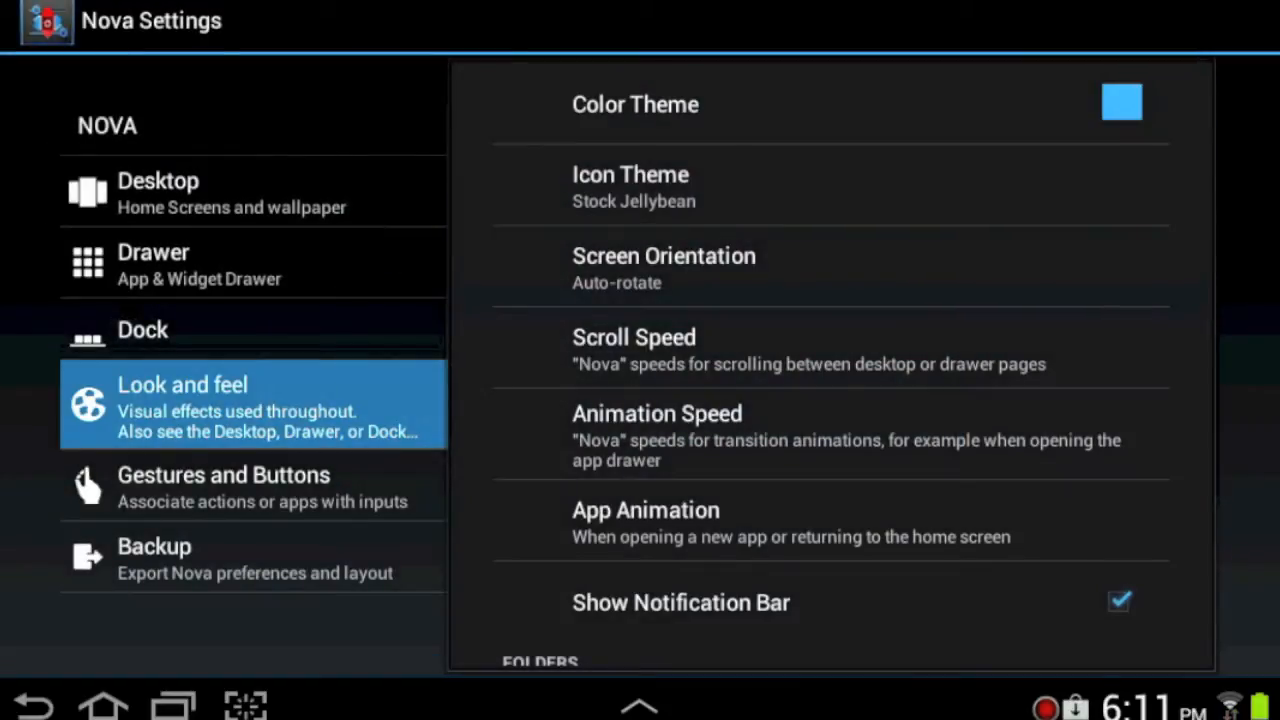
scroll(down, 3)
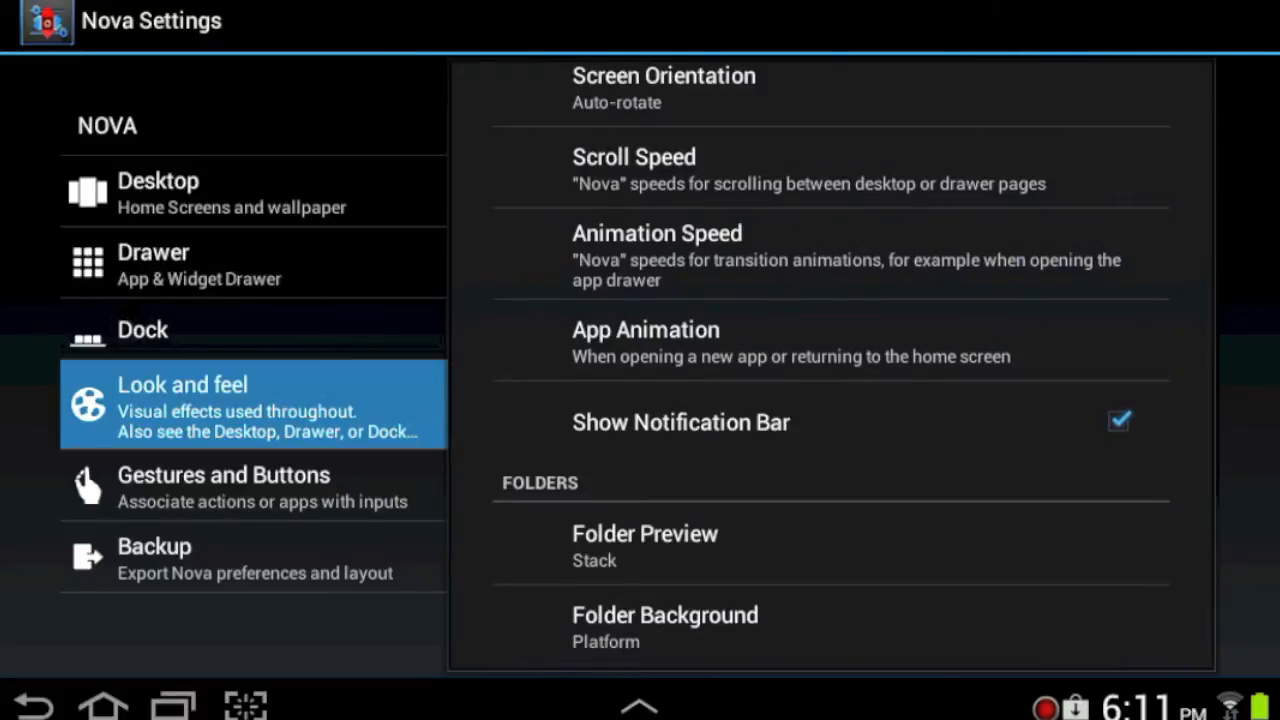
click(644, 544)
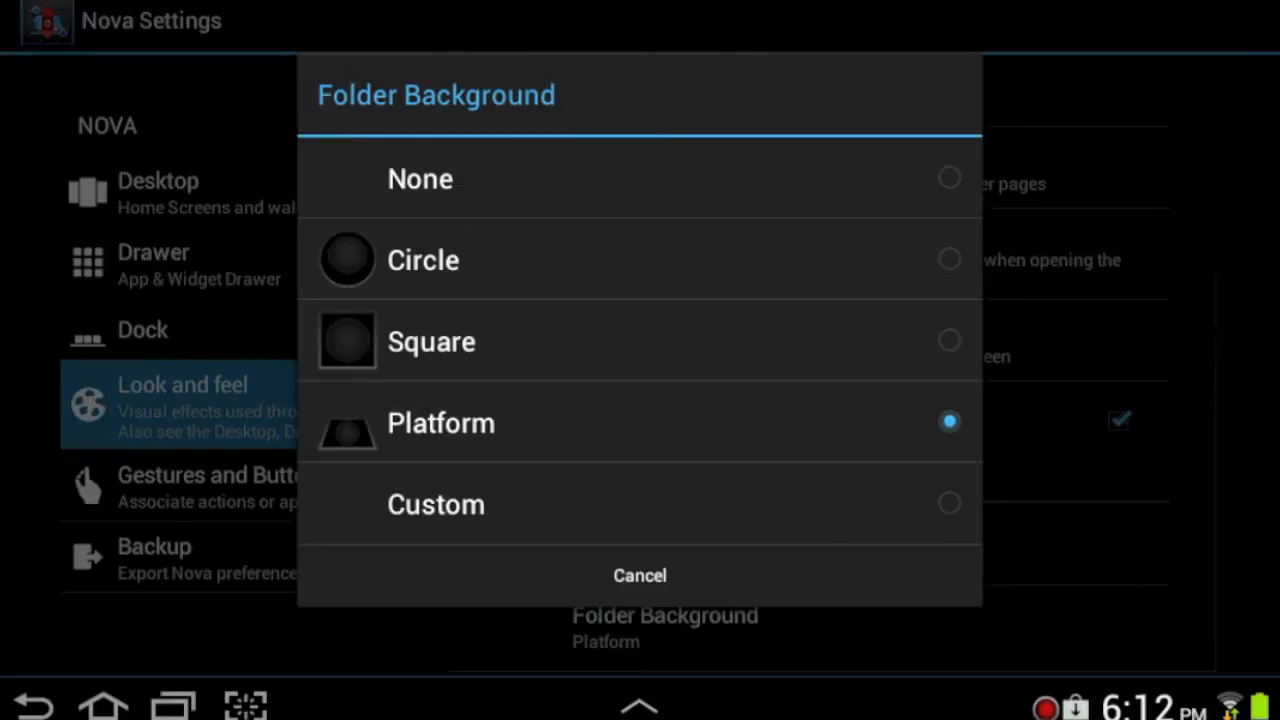
click(640, 576)
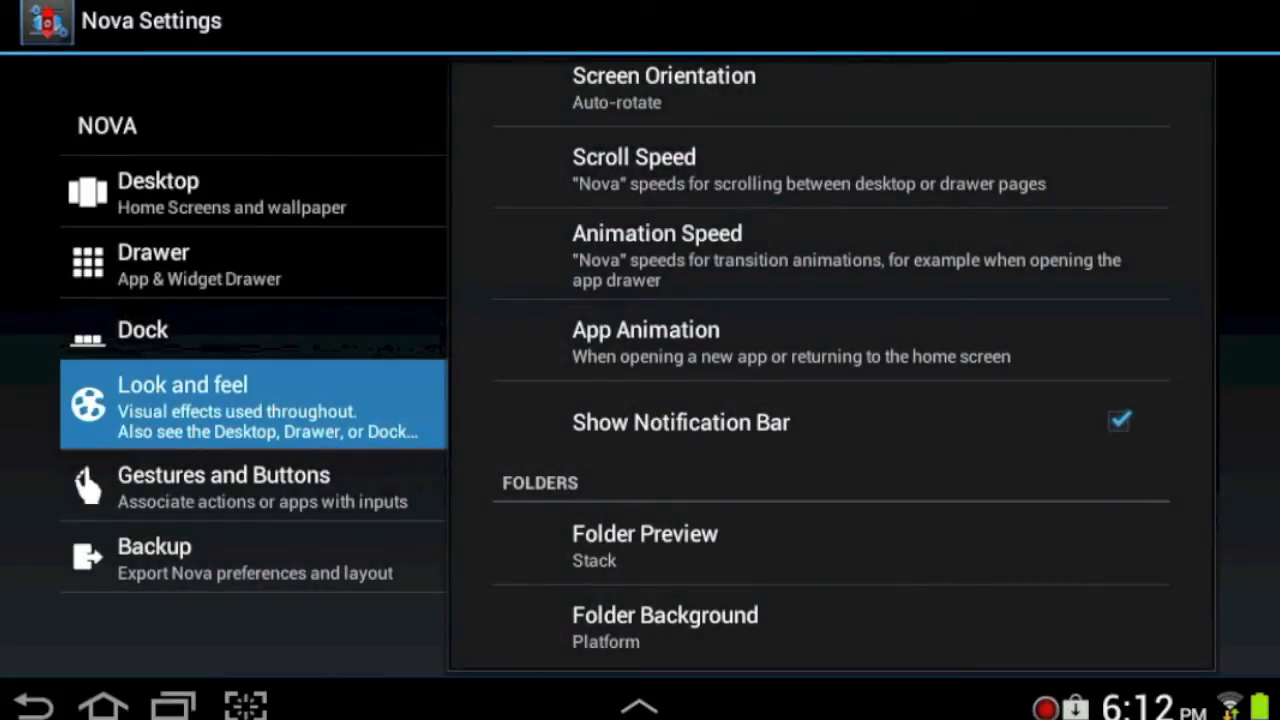
click(224, 488)
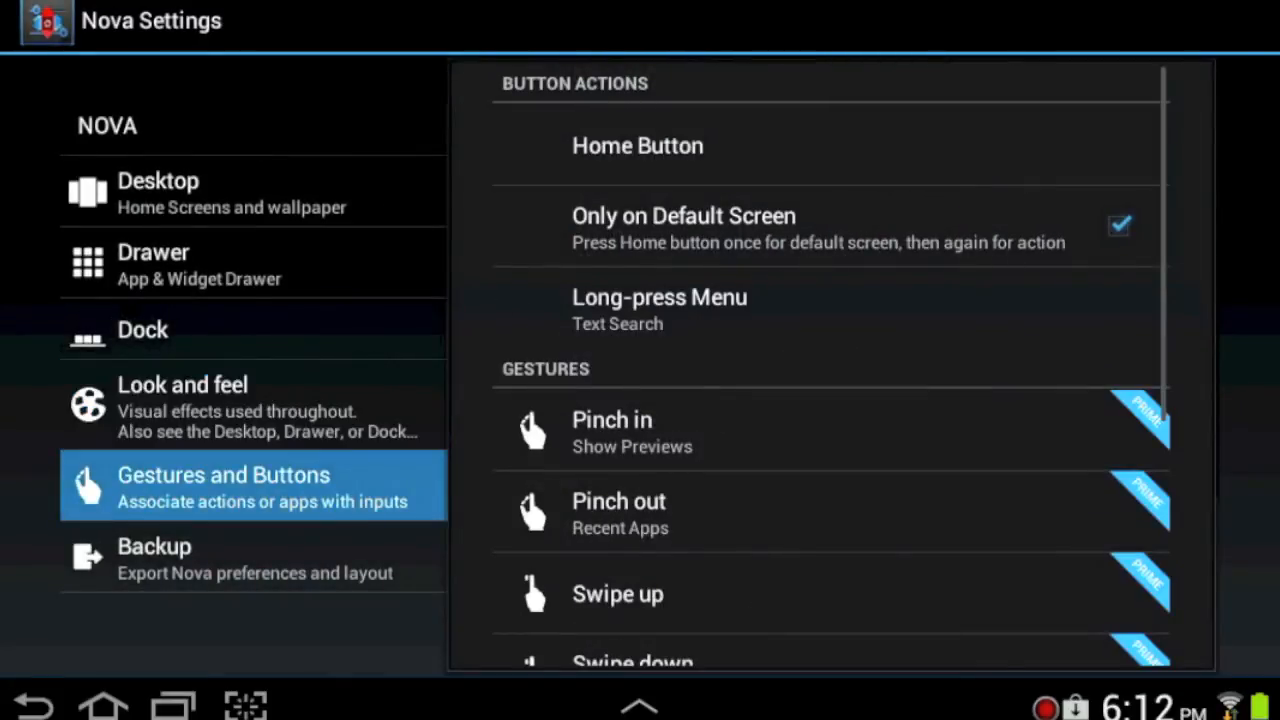
Step: Scroll through the gesture and button actions list, then move to the Backup section
scroll(down, 3)
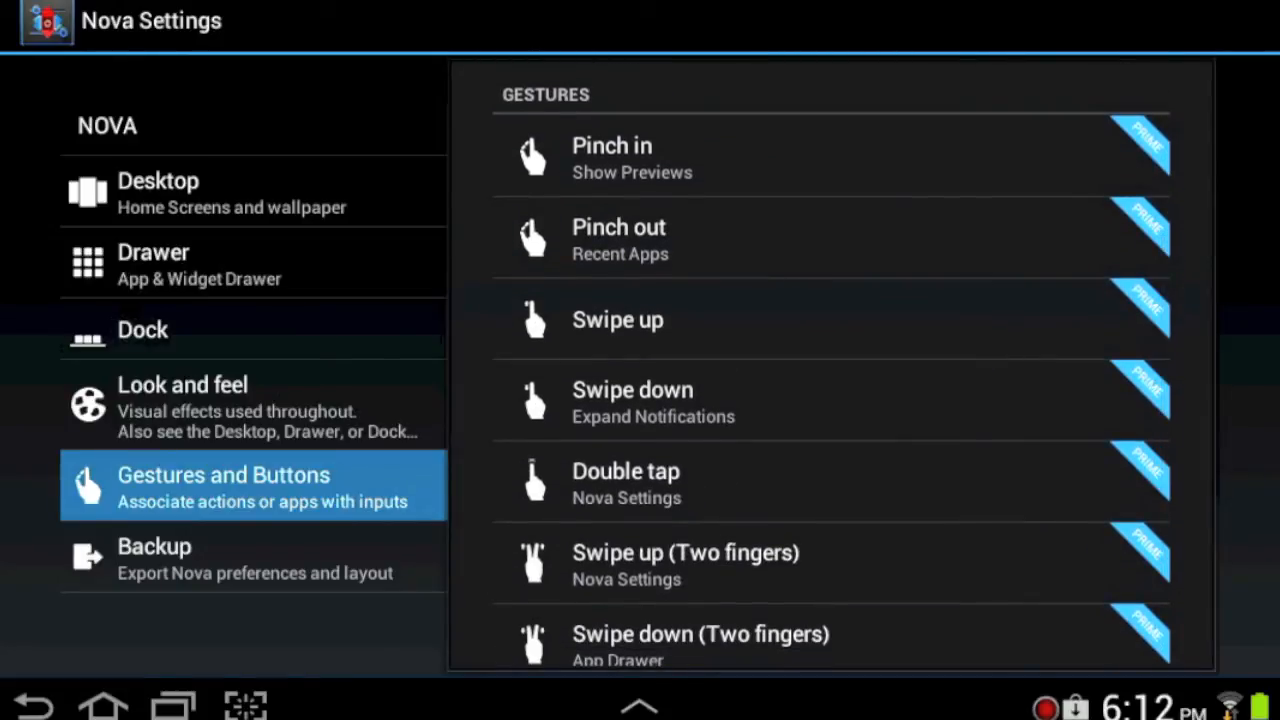
scroll(down, 3)
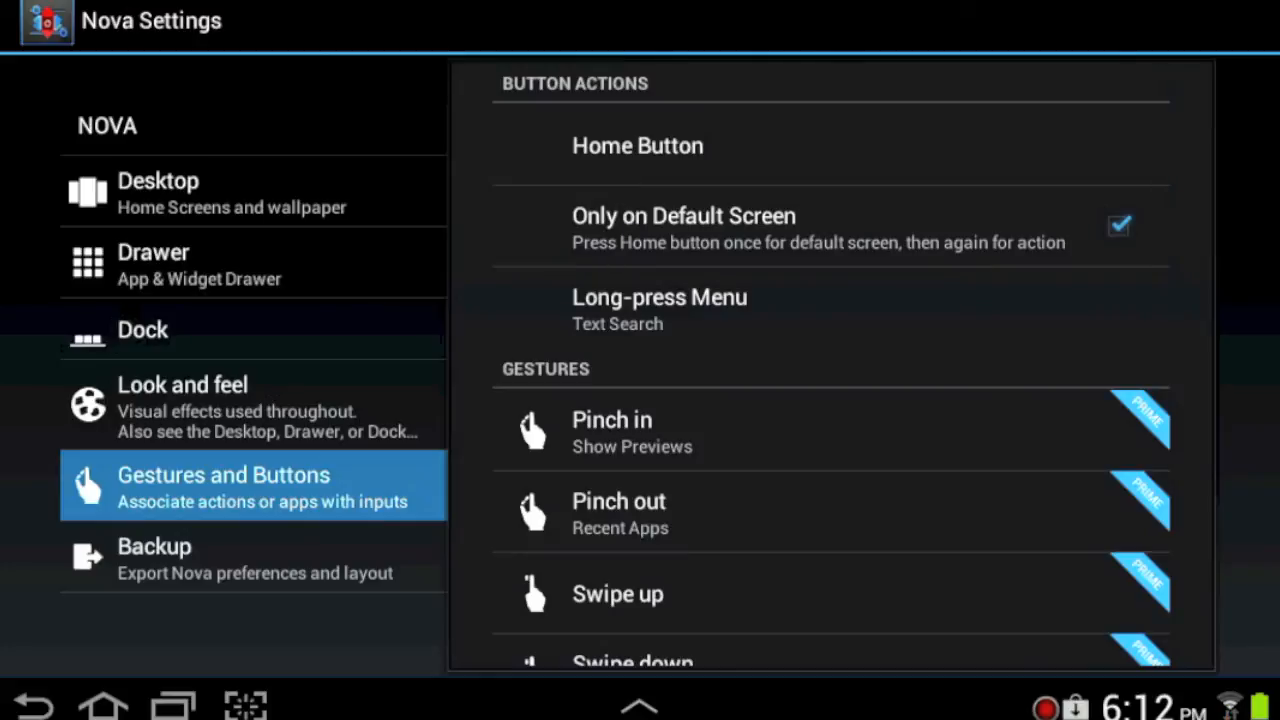
click(154, 556)
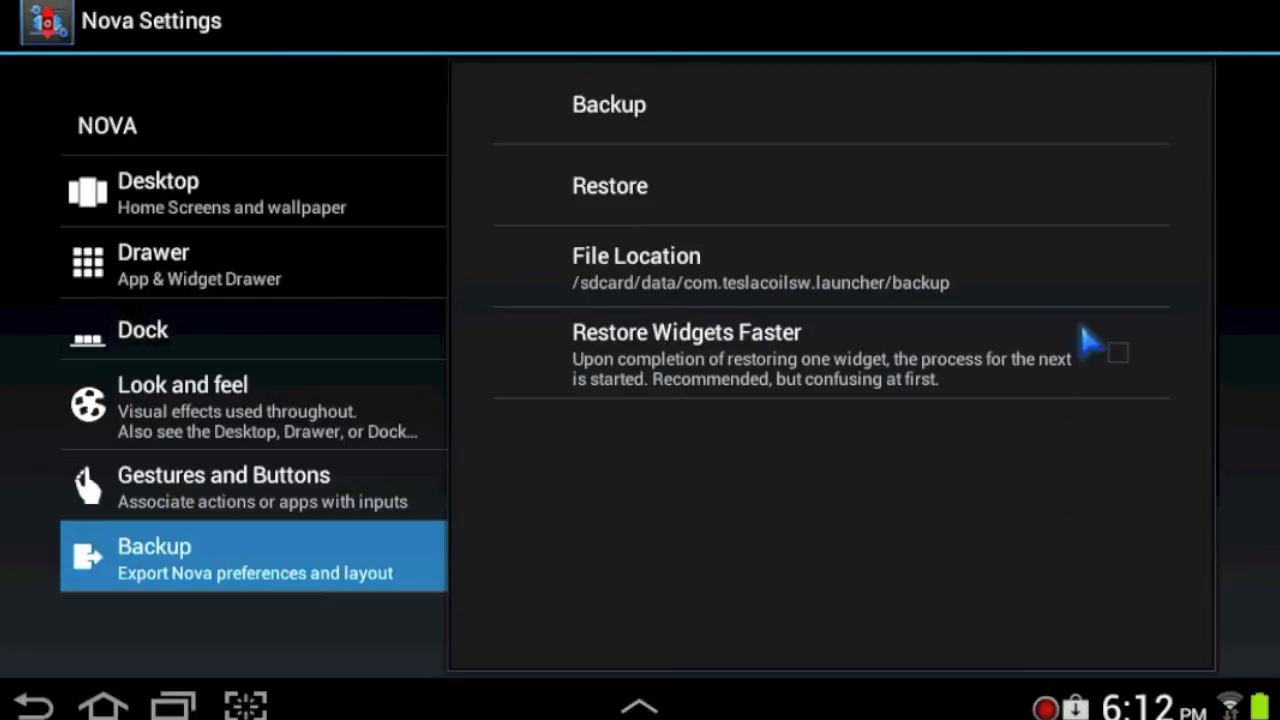
Step: Return to the home screen and bring up the app drawer from the dock
click(158, 190)
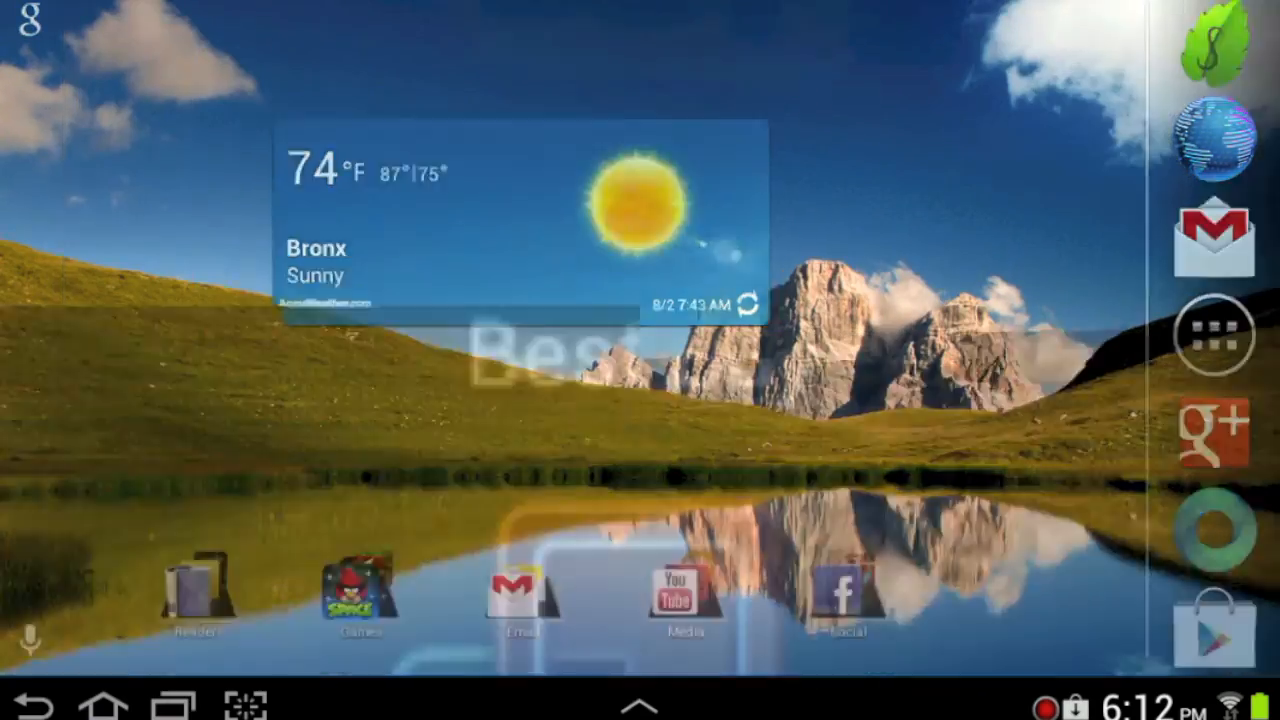
click(1212, 332)
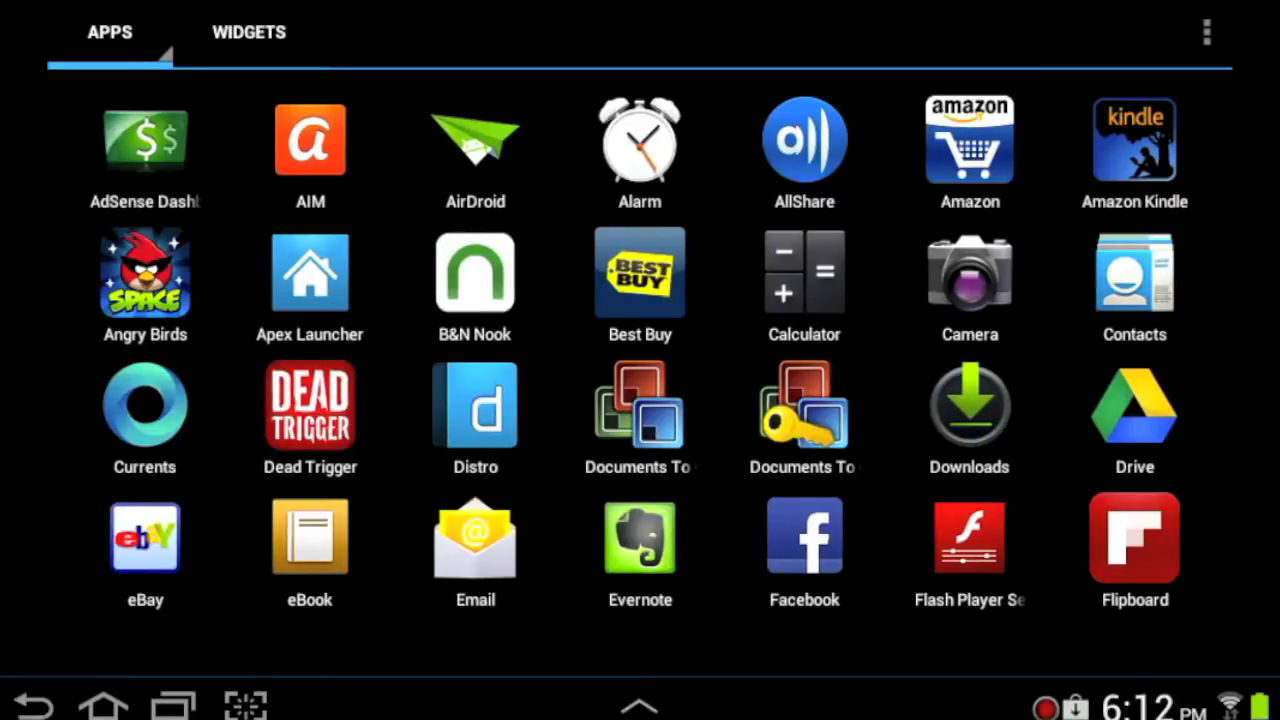